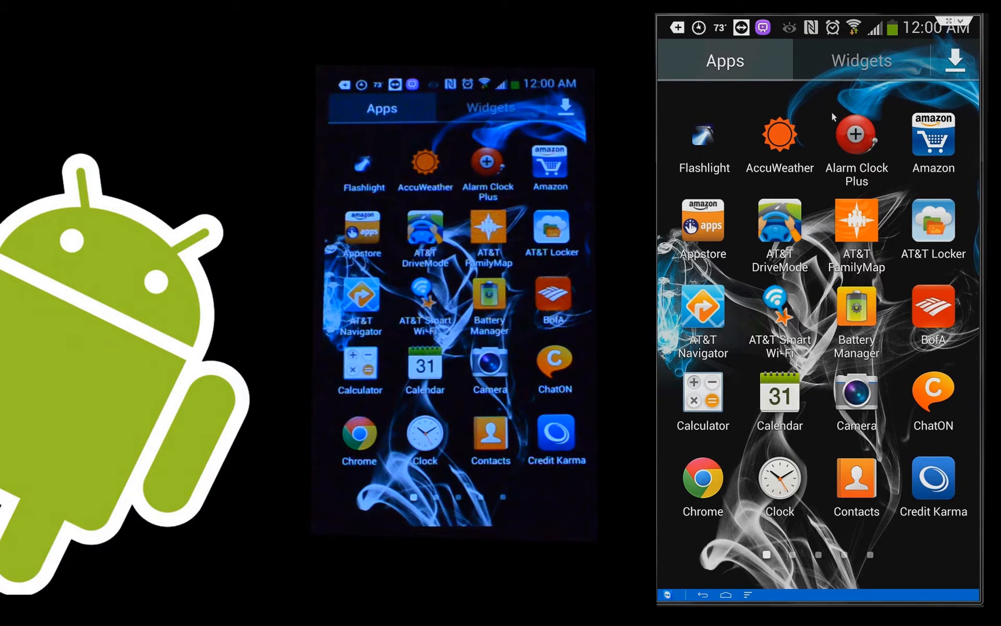
{"action": "mouse_move", "coordinate": [716, 96]}
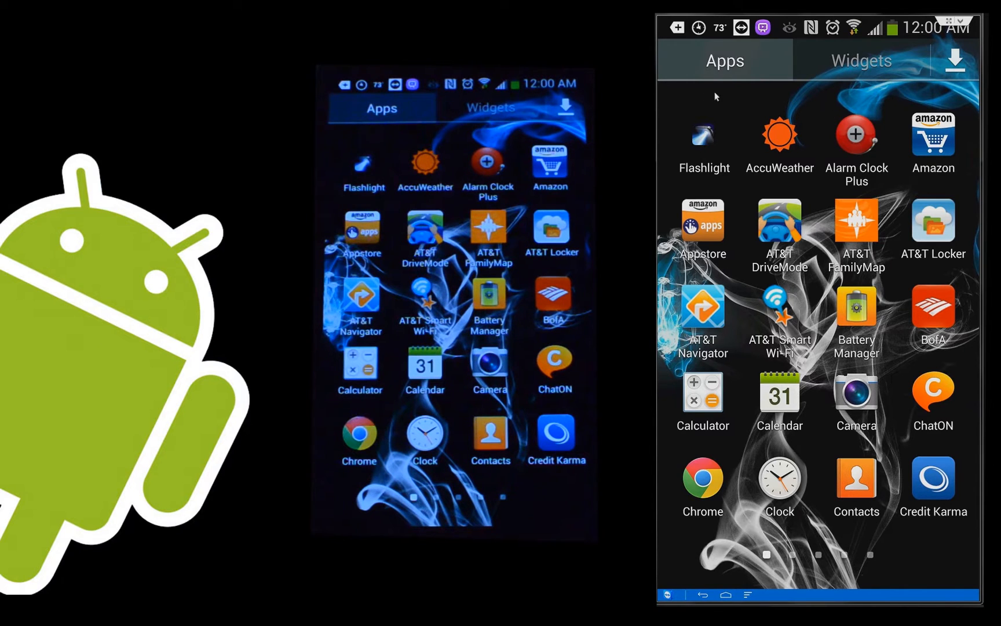
{"action": "mouse_move", "coordinate": [874, 371]}
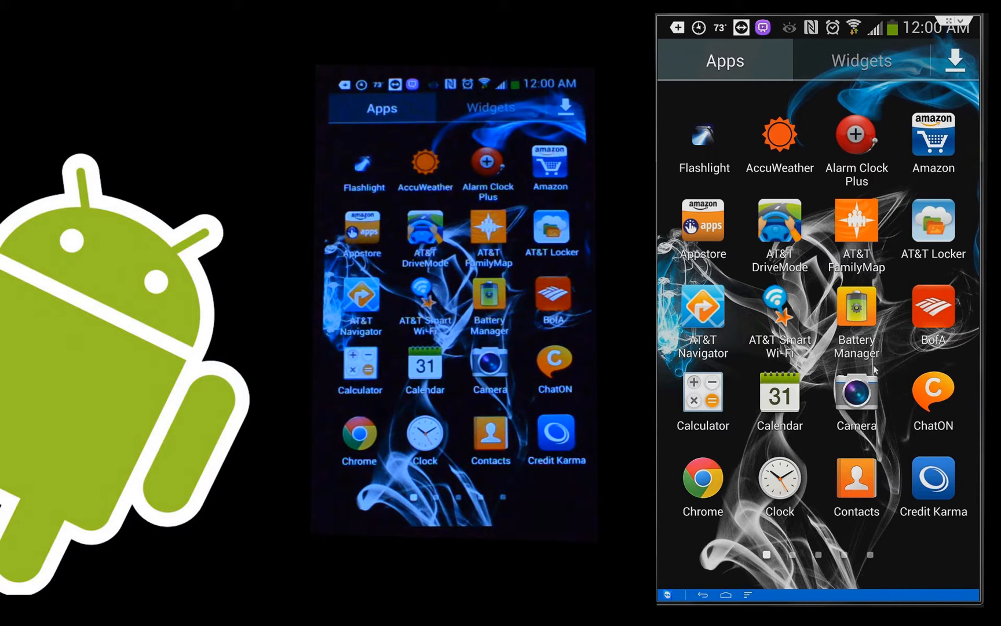
{"action": "mouse_move", "coordinate": [833, 229]}
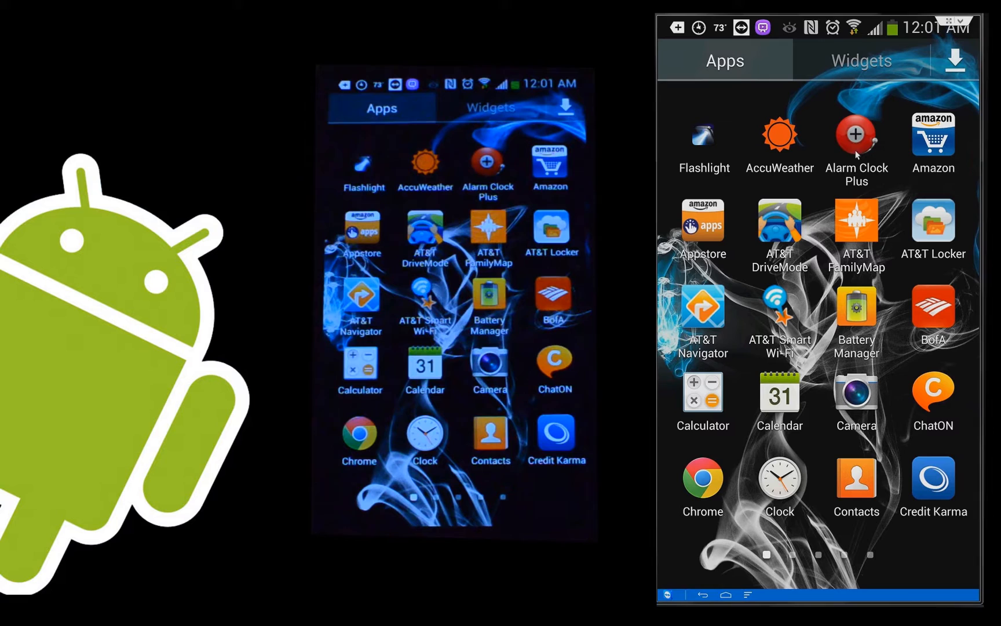
{"action": "mouse_move", "coordinate": [857, 227]}
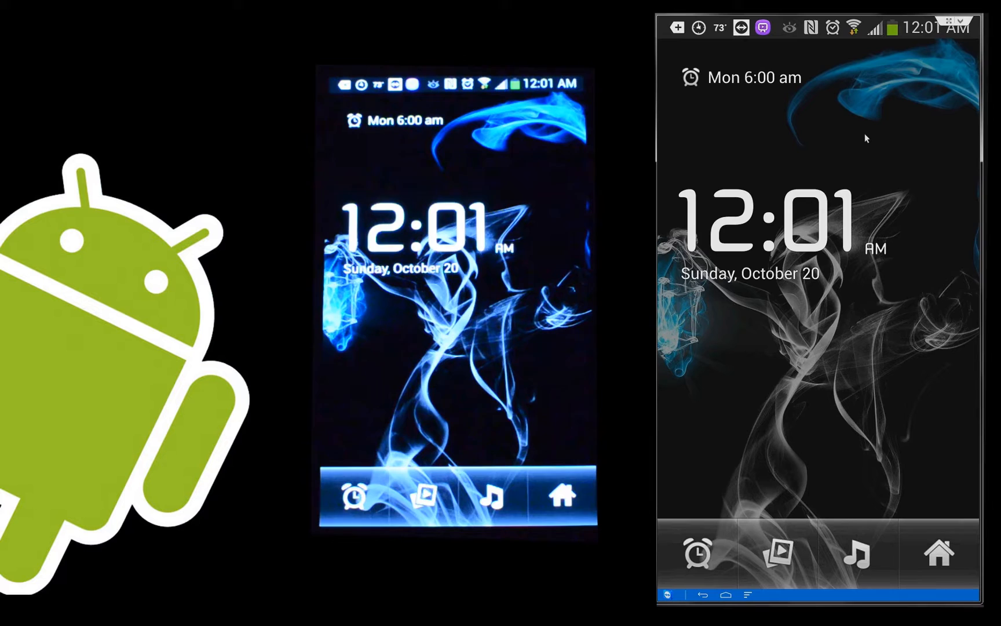
{"action": "mouse_move", "coordinate": [779, 313]}
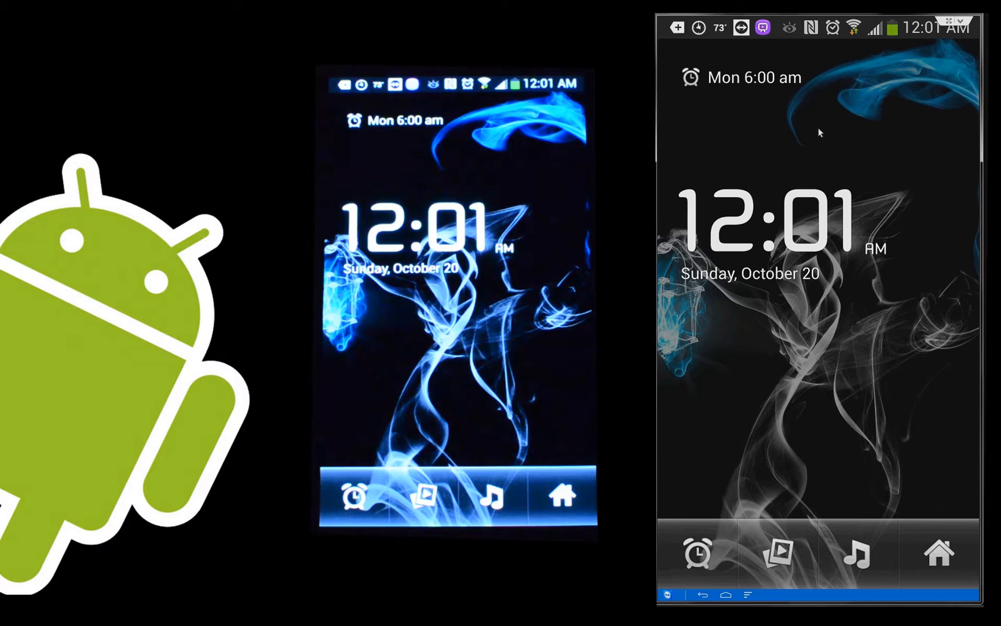
{"action": "mouse_move", "coordinate": [739, 109]}
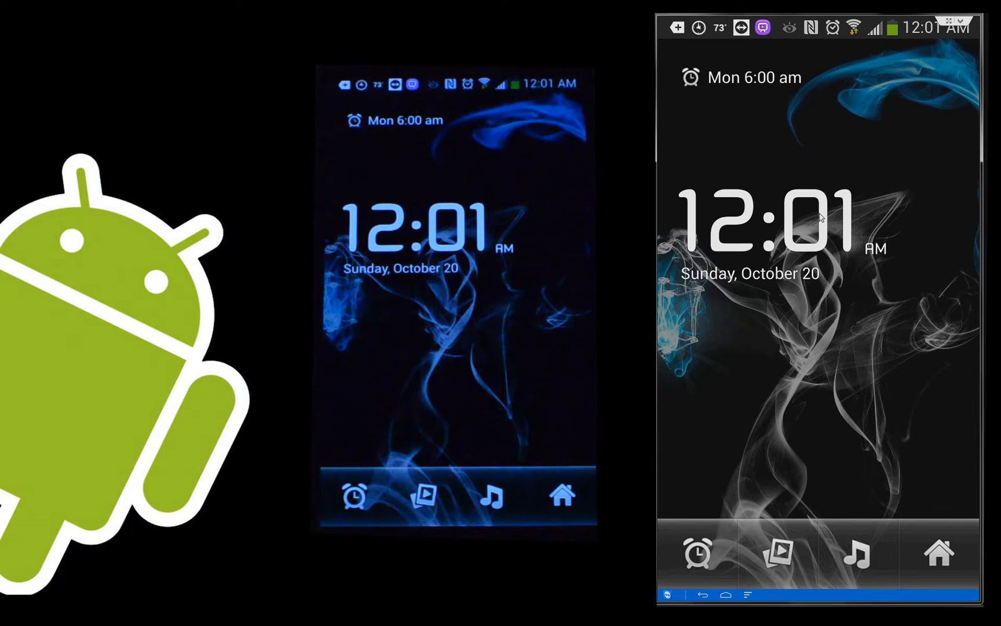
{"action": "mouse_move", "coordinate": [914, 436]}
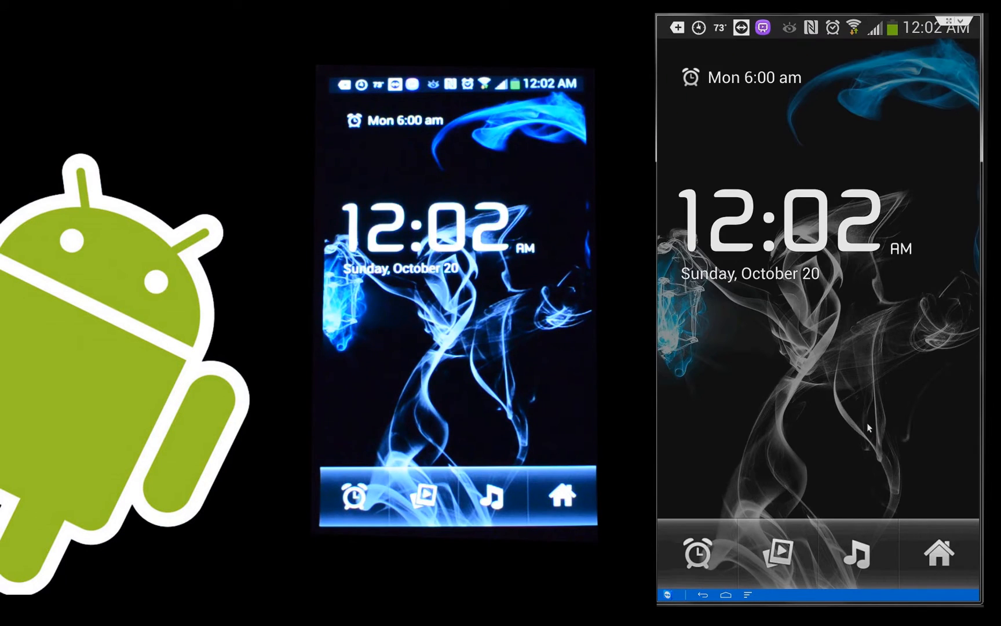
{"action": "mouse_move", "coordinate": [842, 406]}
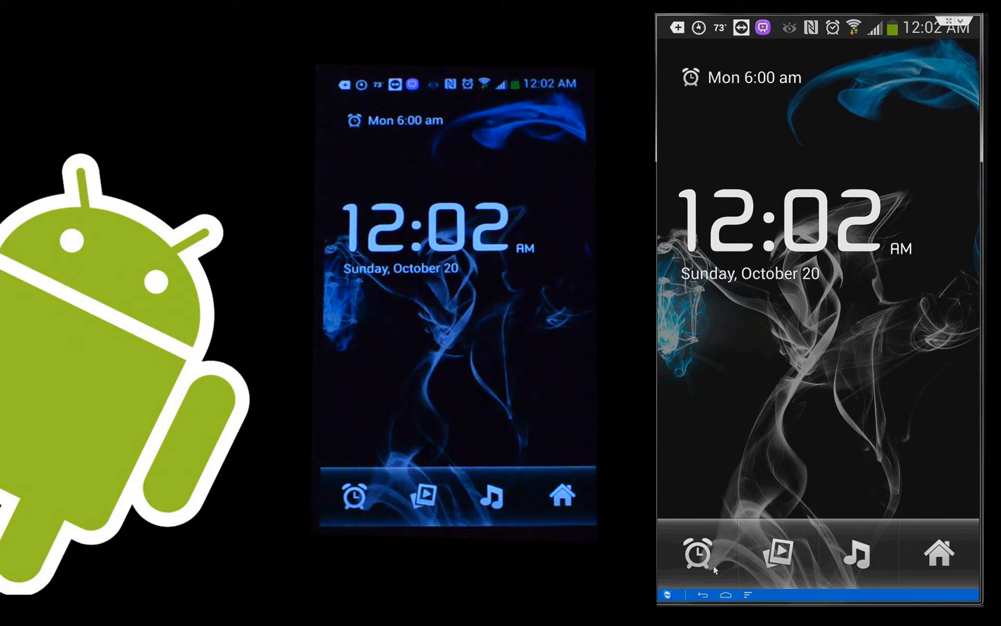
{"action": "mouse_move", "coordinate": [712, 395]}
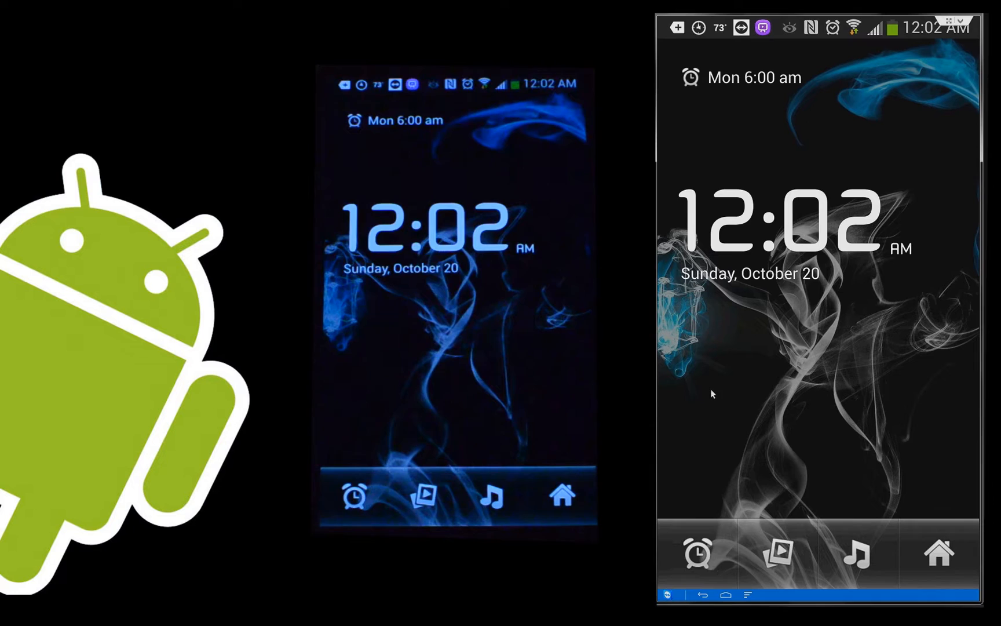
Step: Show the saved alarms list with the 6:00, 6:45, 7:00 and 8:00 am entries
{"action": "left_click", "coordinate": [352, 496]}
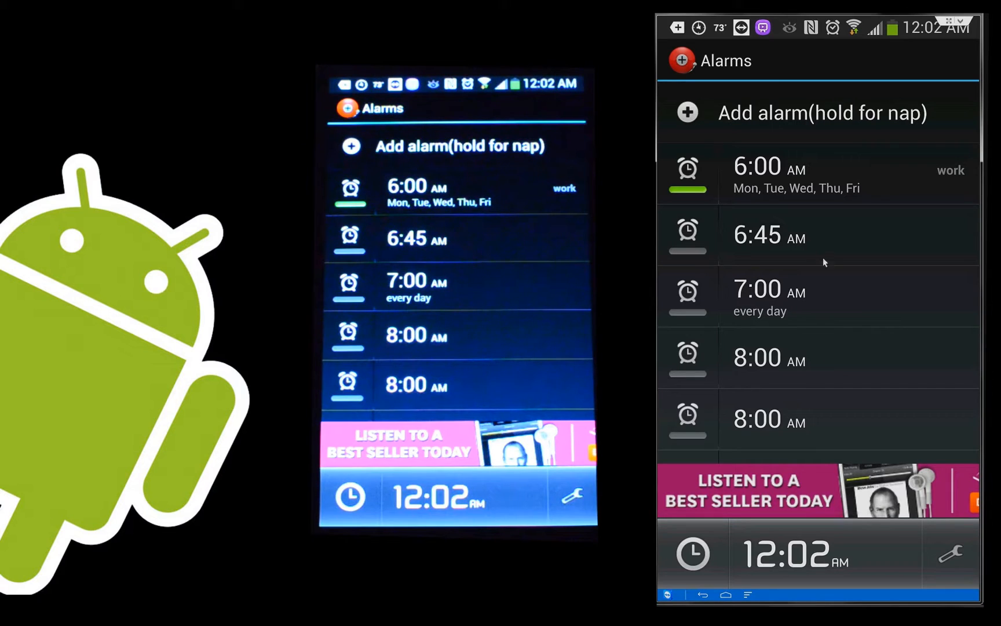
{"action": "mouse_move", "coordinate": [830, 389]}
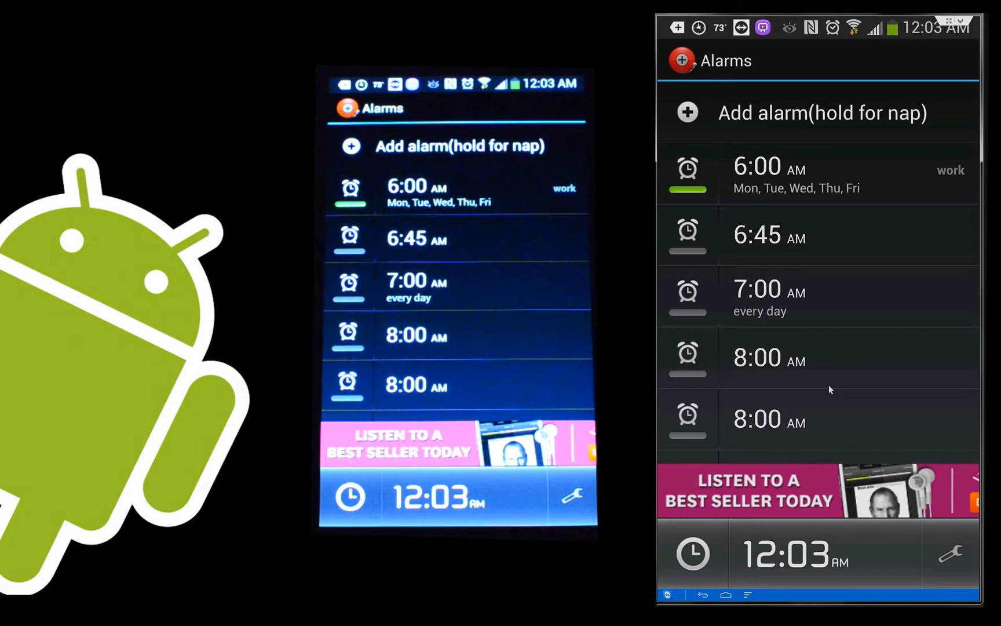
{"action": "mouse_move", "coordinate": [734, 249]}
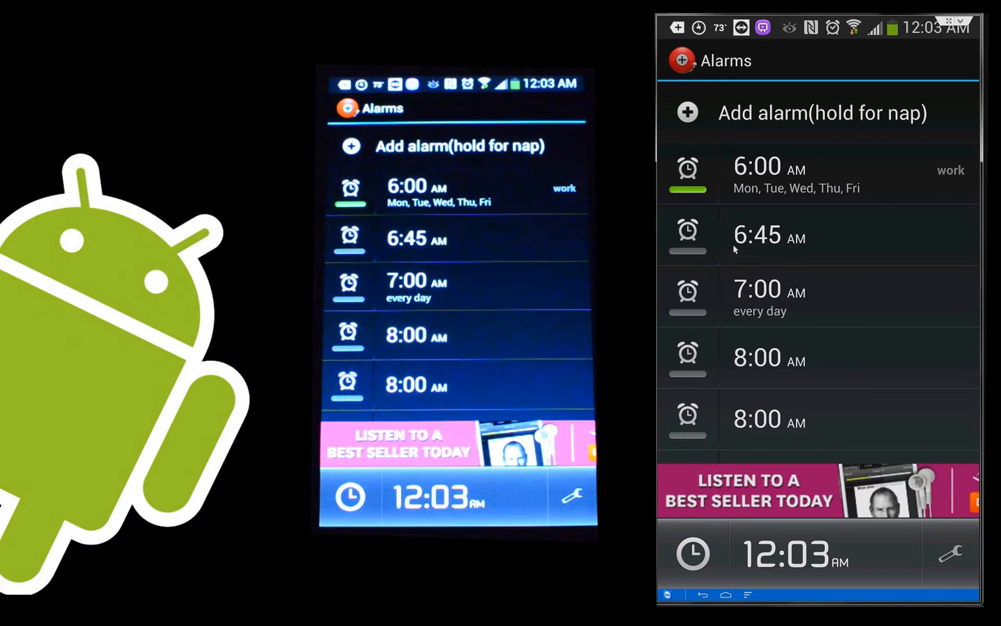
{"action": "mouse_move", "coordinate": [873, 195]}
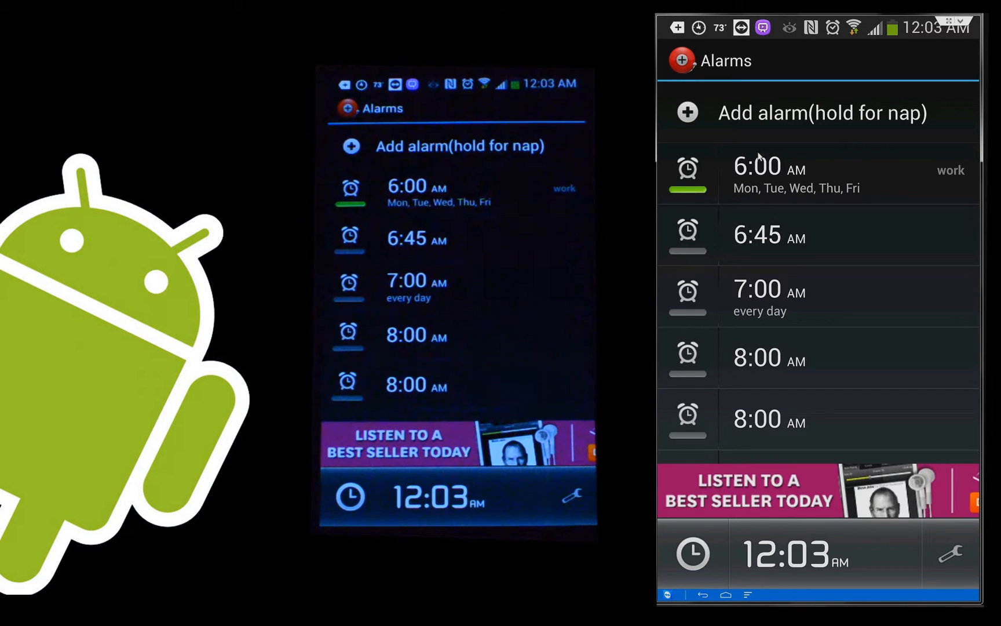
{"action": "mouse_move", "coordinate": [783, 210]}
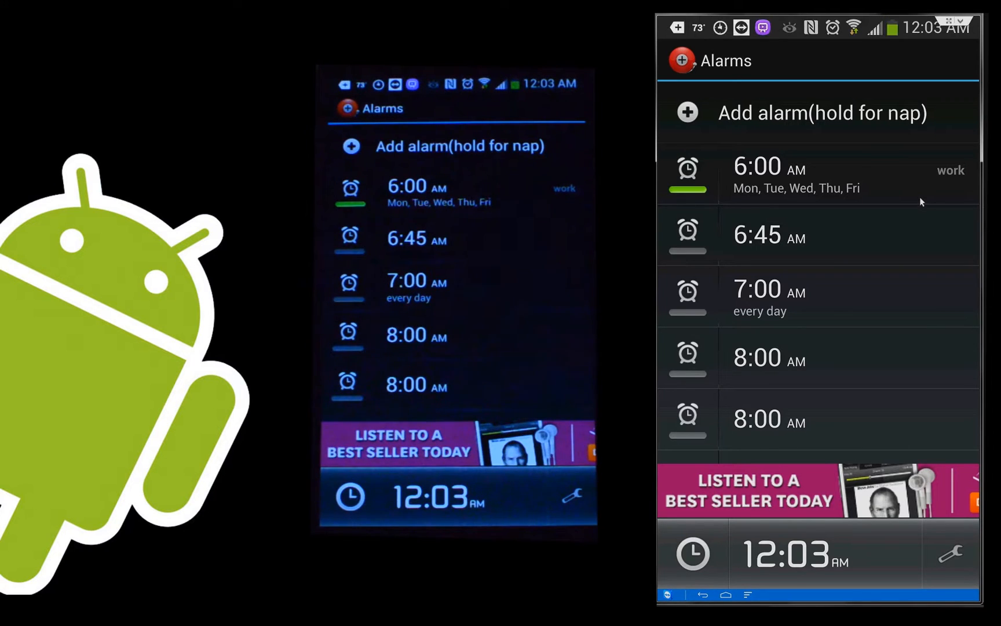
{"action": "mouse_move", "coordinate": [847, 192]}
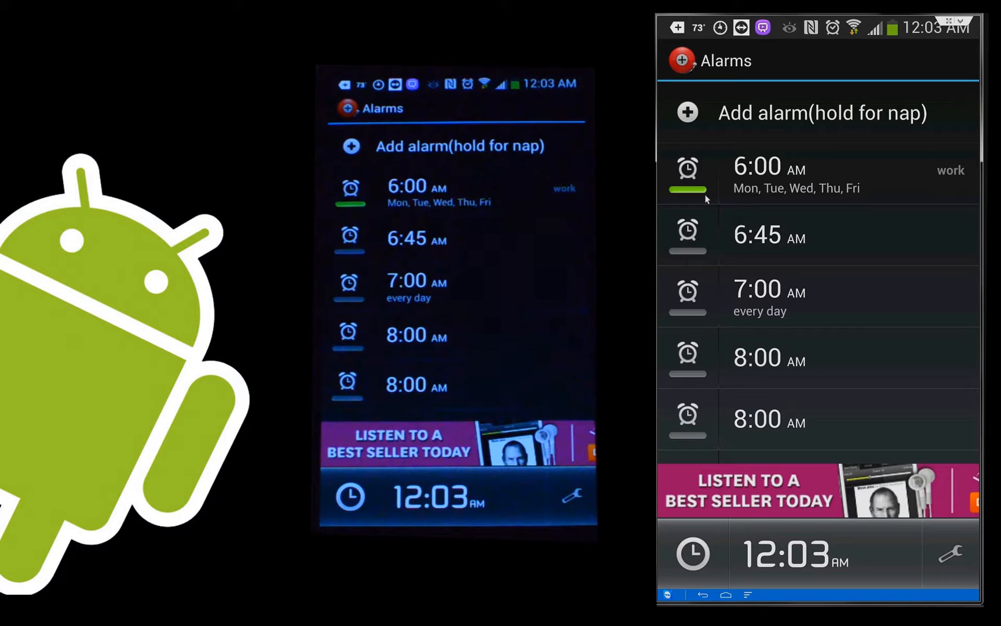
{"action": "mouse_move", "coordinate": [831, 249]}
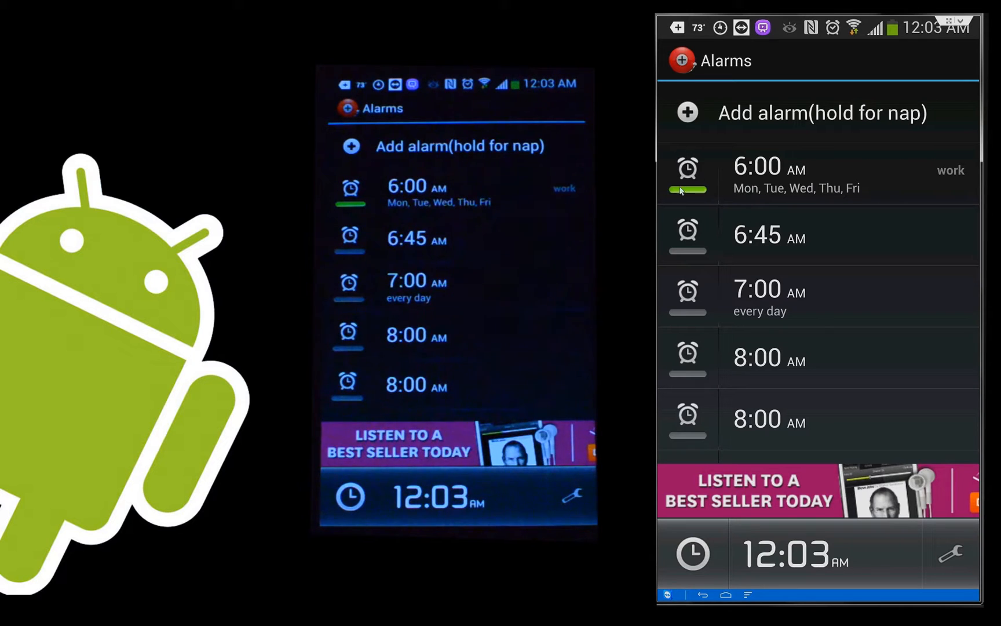
{"action": "mouse_move", "coordinate": [683, 287]}
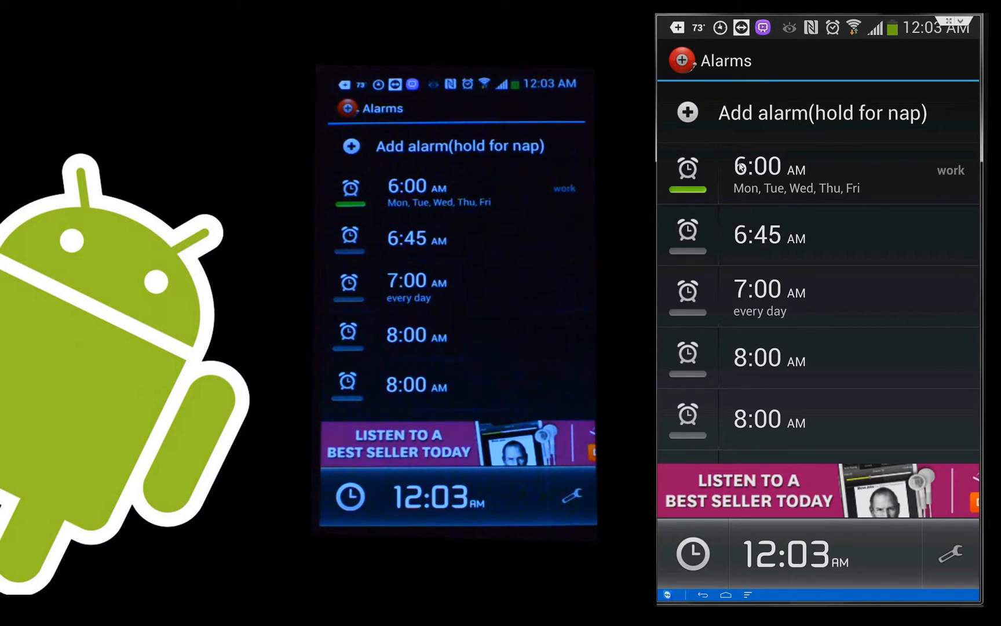
{"action": "mouse_move", "coordinate": [952, 178]}
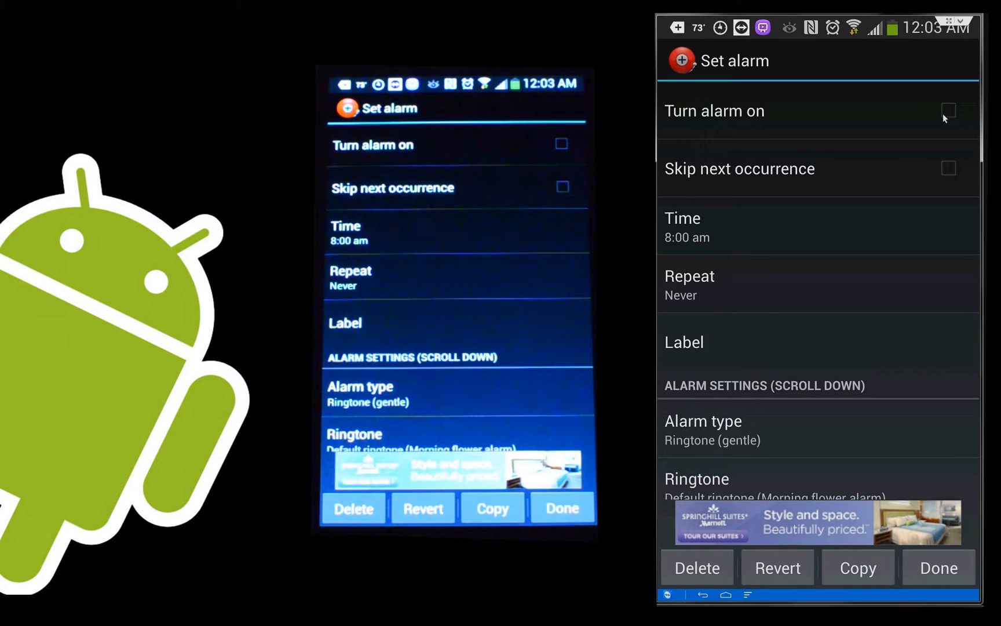
{"action": "mouse_move", "coordinate": [732, 161]}
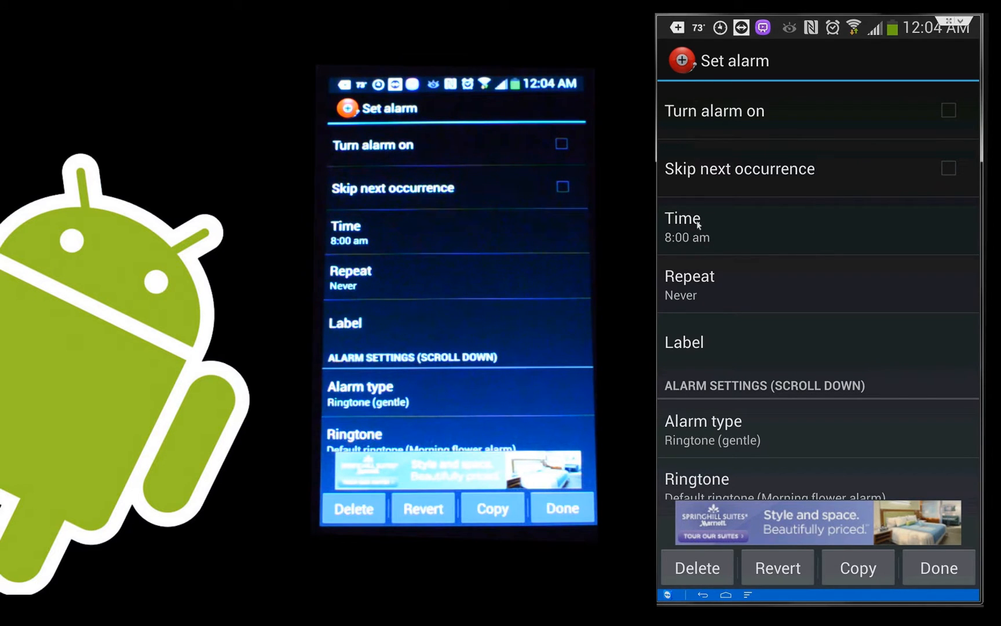
{"action": "mouse_move", "coordinate": [752, 292]}
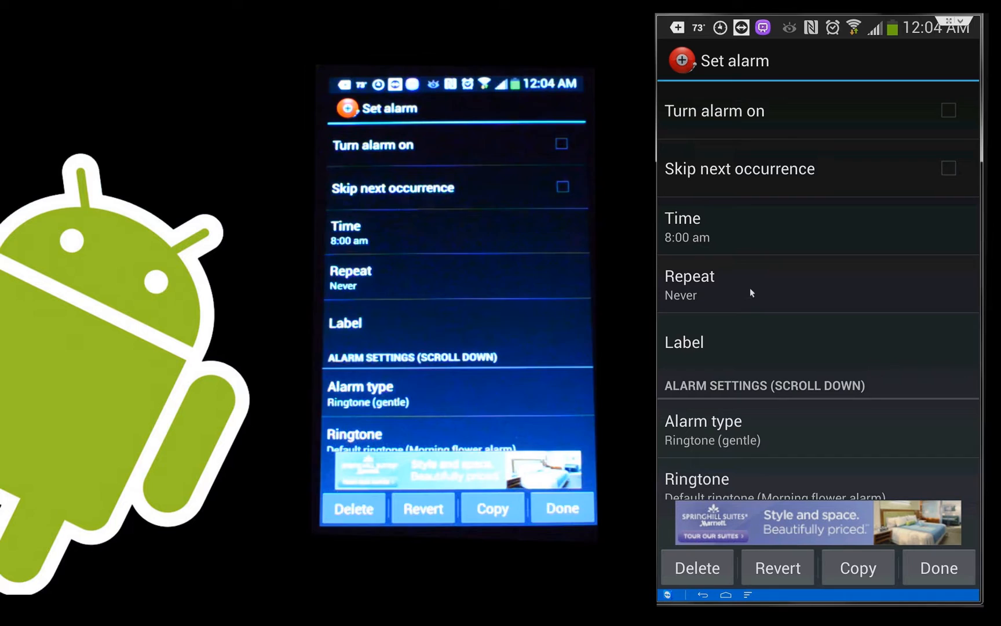
Step: View the 8:00 am alarm's repeat-days choices and cancel them unchanged
{"action": "left_click", "coordinate": [690, 284]}
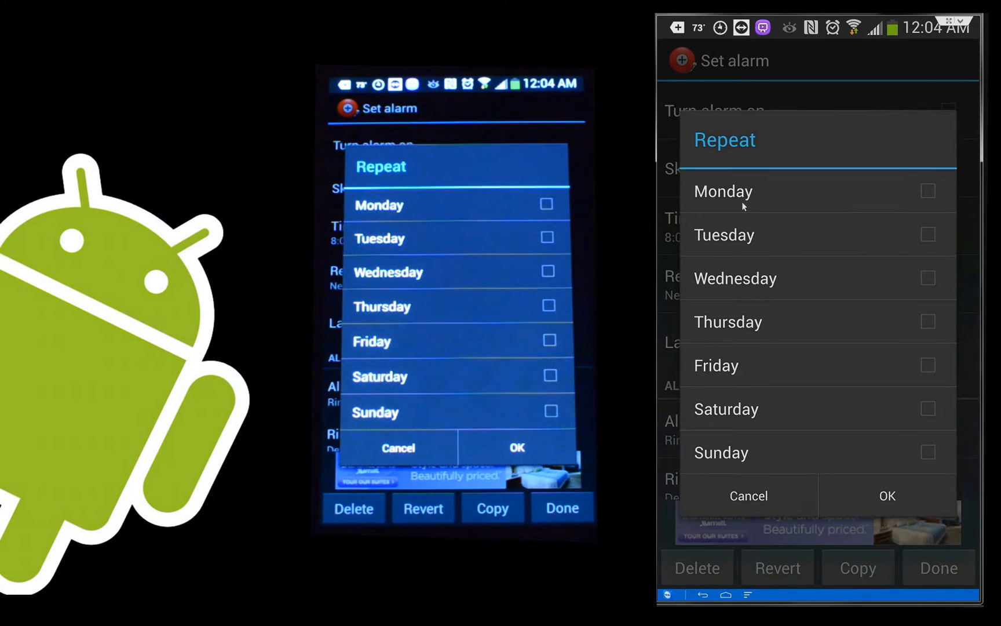
{"action": "mouse_move", "coordinate": [727, 222]}
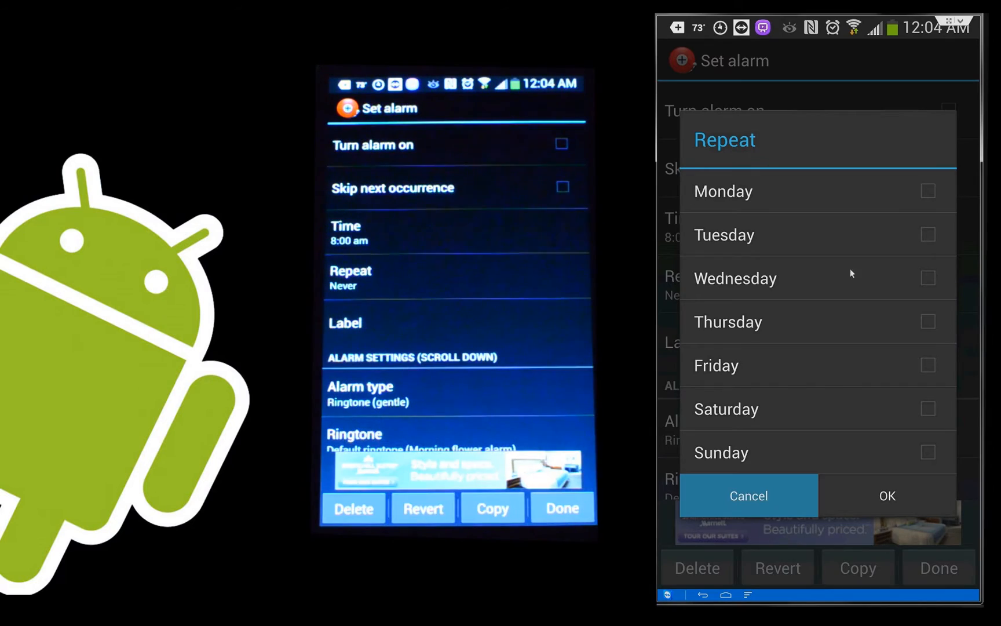
{"action": "left_click", "coordinate": [748, 496]}
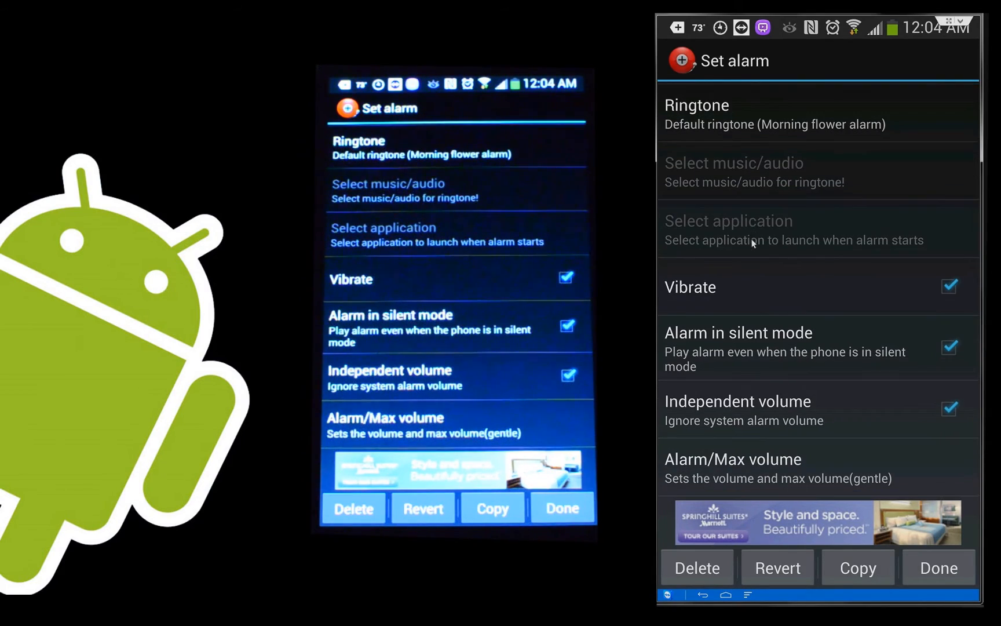
{"action": "scroll", "scroll_direction": "up", "scroll_amount": 3}
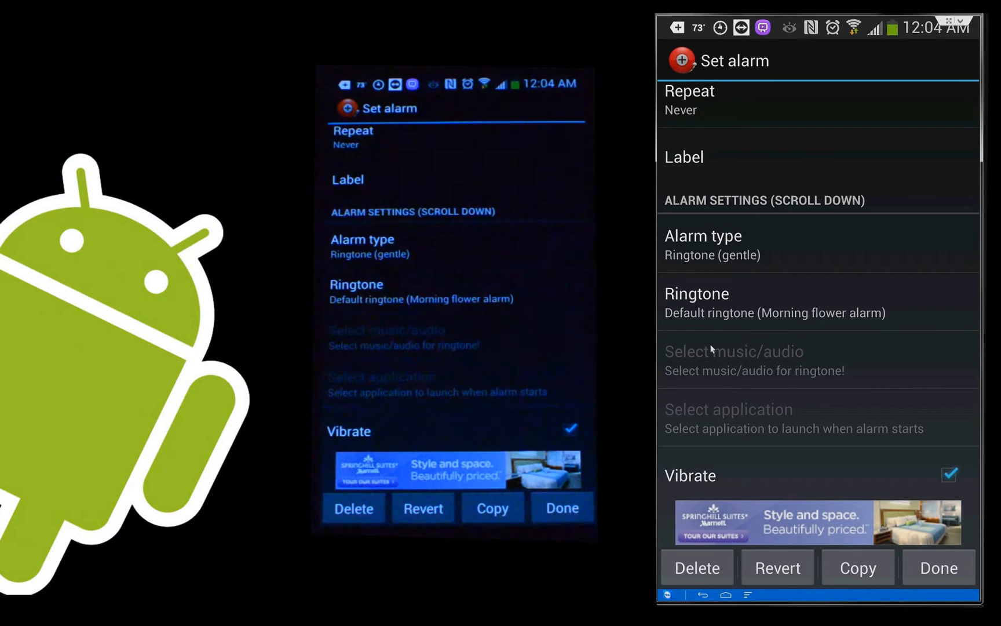
{"action": "scroll", "scroll_direction": "down", "scroll_amount": 3}
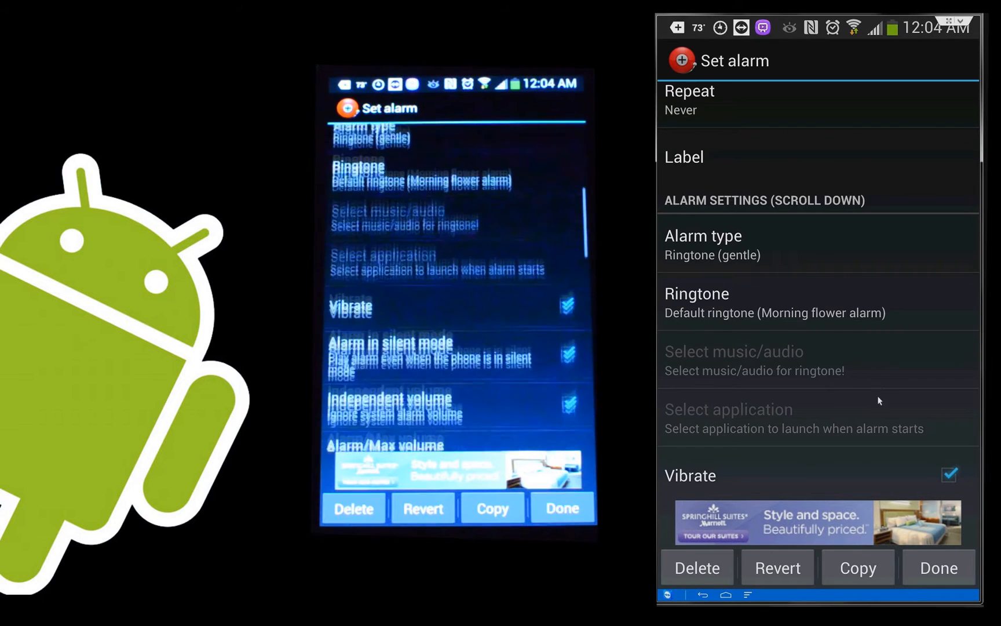
{"action": "scroll", "scroll_direction": "down", "scroll_amount": 3}
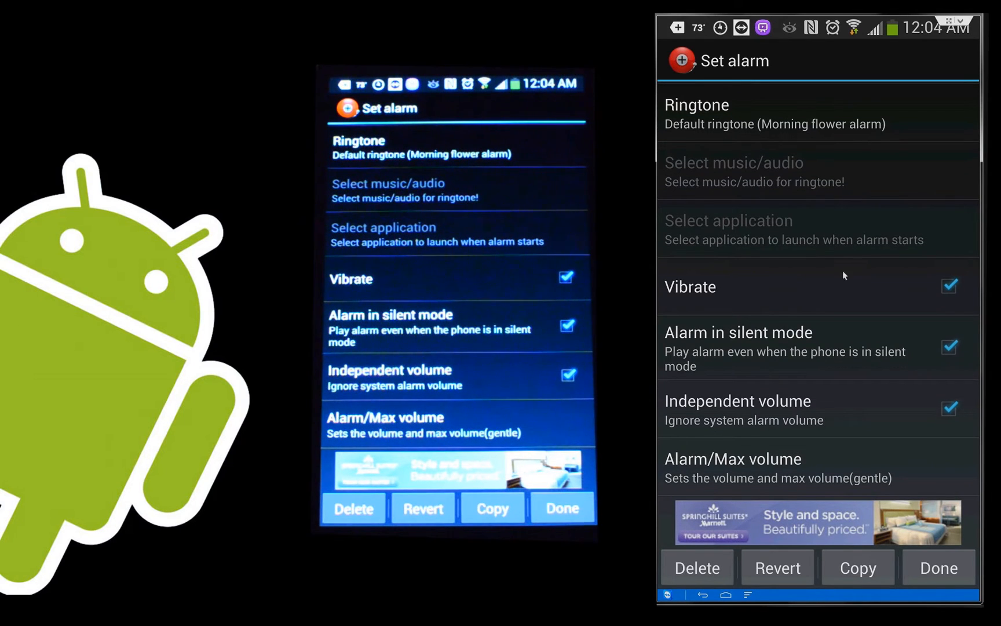
{"action": "mouse_move", "coordinate": [802, 232]}
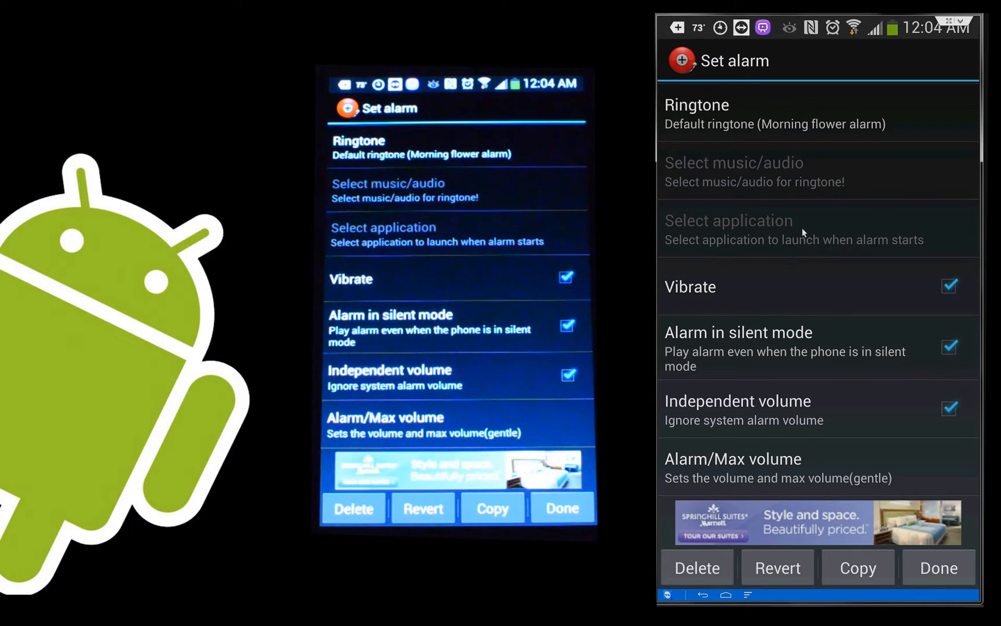
{"action": "mouse_move", "coordinate": [753, 290]}
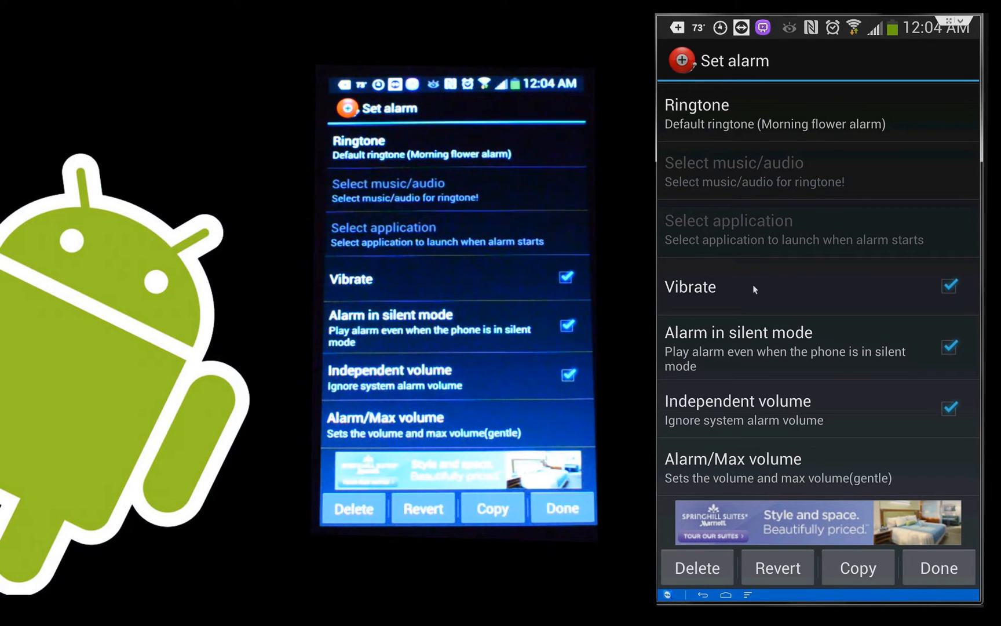
{"action": "scroll", "scroll_direction": "down", "scroll_amount": 3}
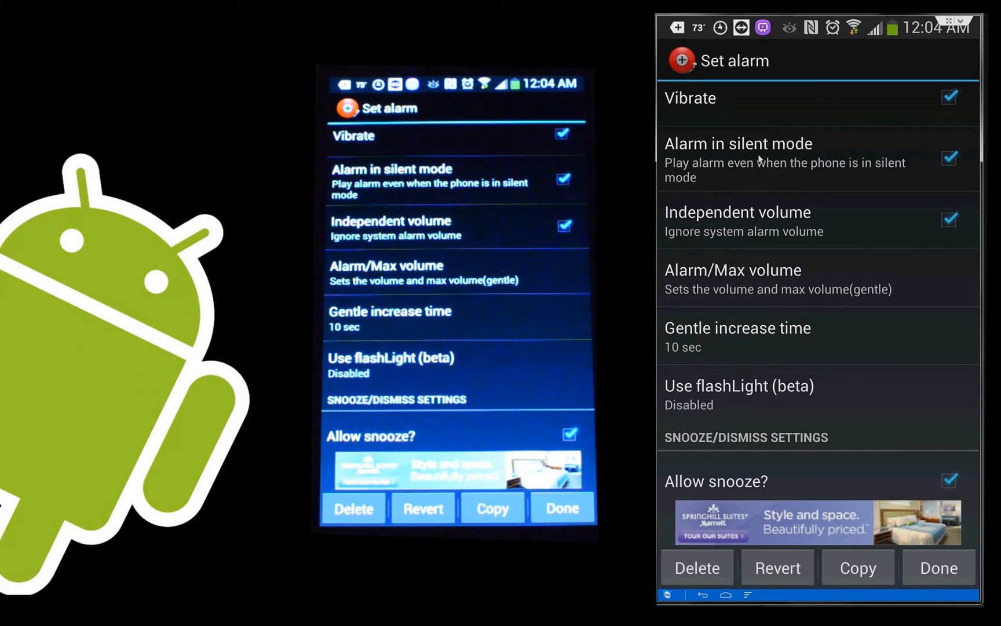
{"action": "mouse_move", "coordinate": [819, 174]}
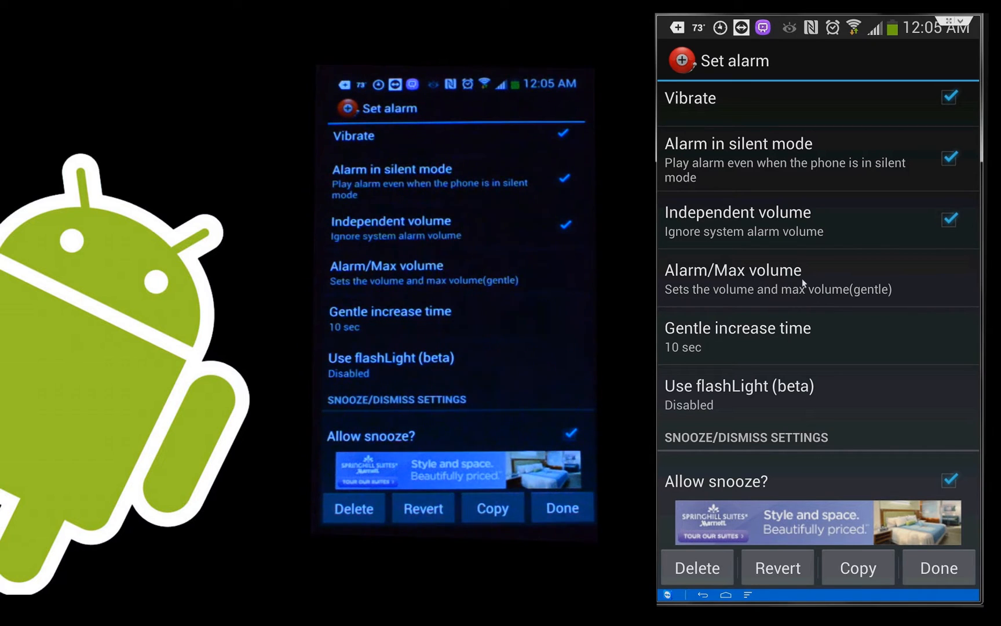
{"action": "mouse_move", "coordinate": [798, 303]}
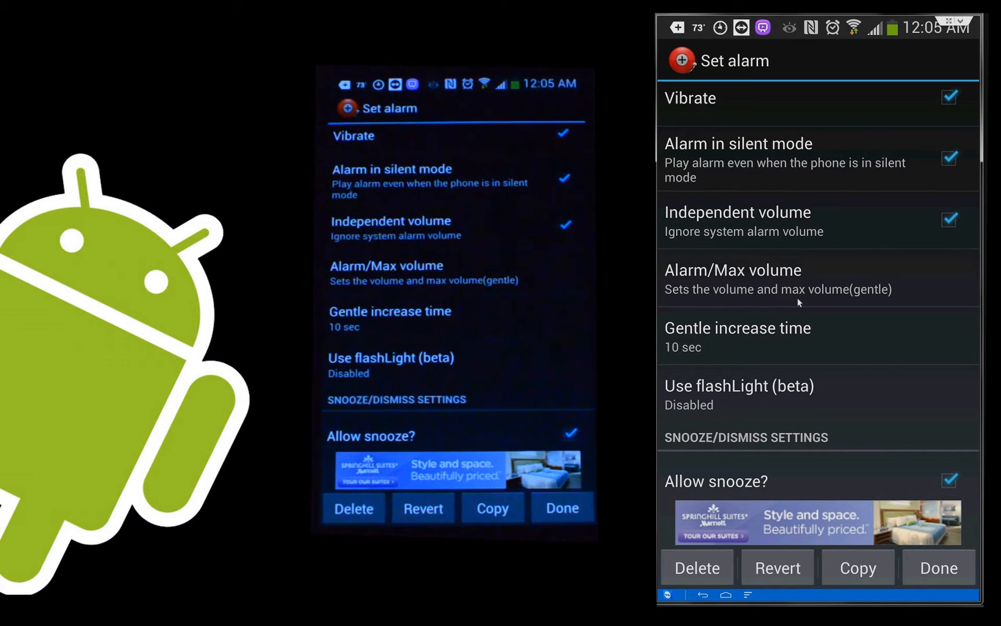
{"action": "scroll", "scroll_direction": "down", "scroll_amount": 3}
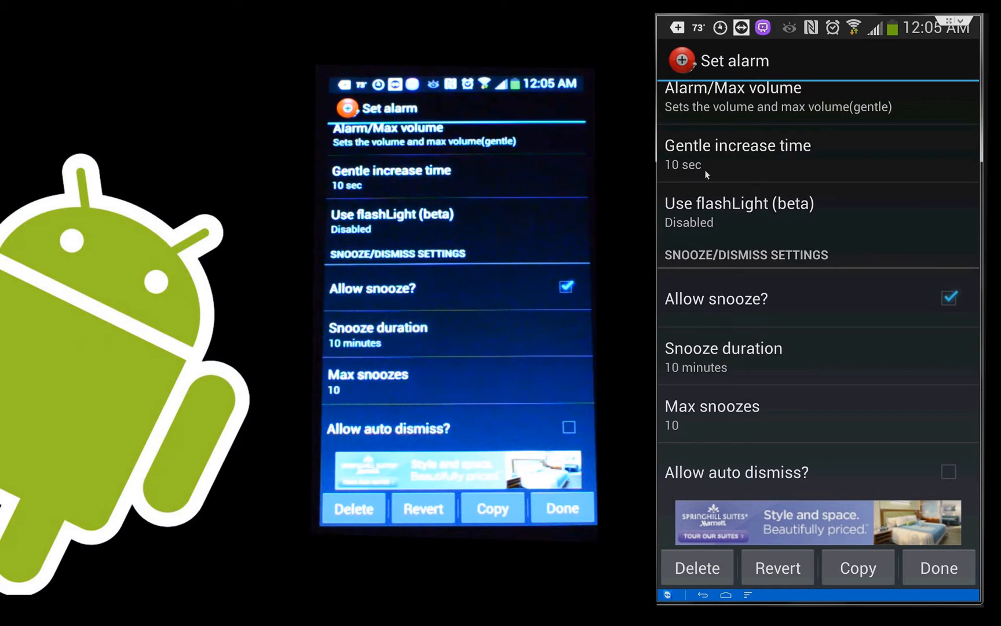
{"action": "mouse_move", "coordinate": [722, 162]}
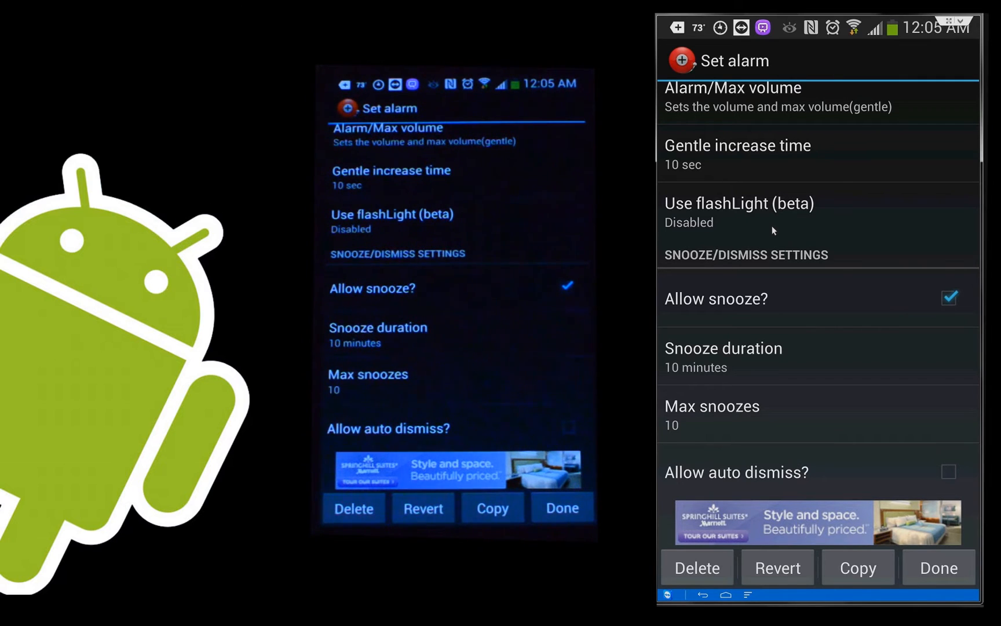
{"action": "scroll", "scroll_direction": "down", "scroll_amount": 3}
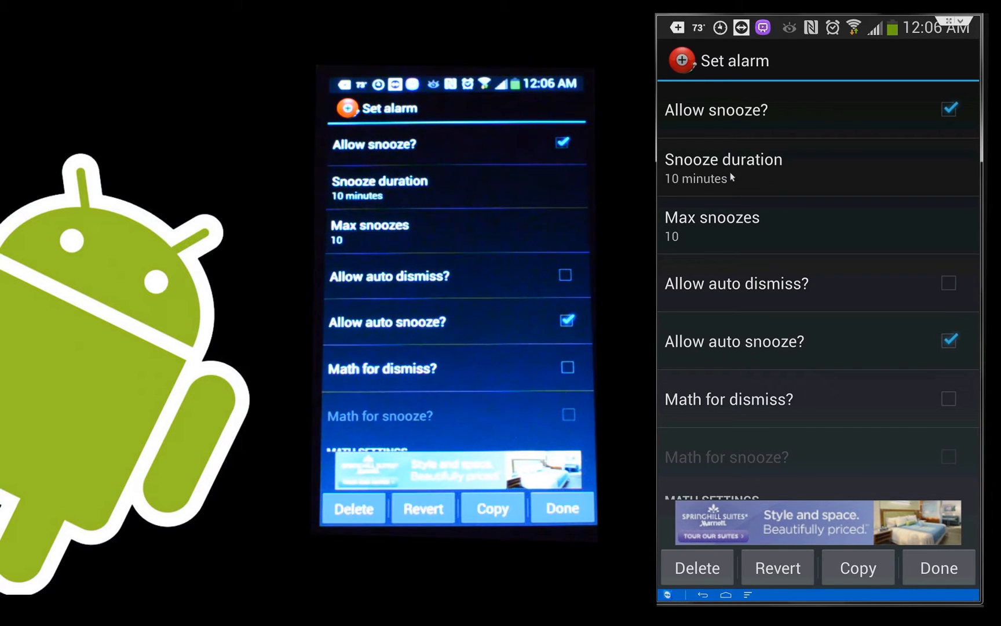
{"action": "mouse_move", "coordinate": [786, 136]}
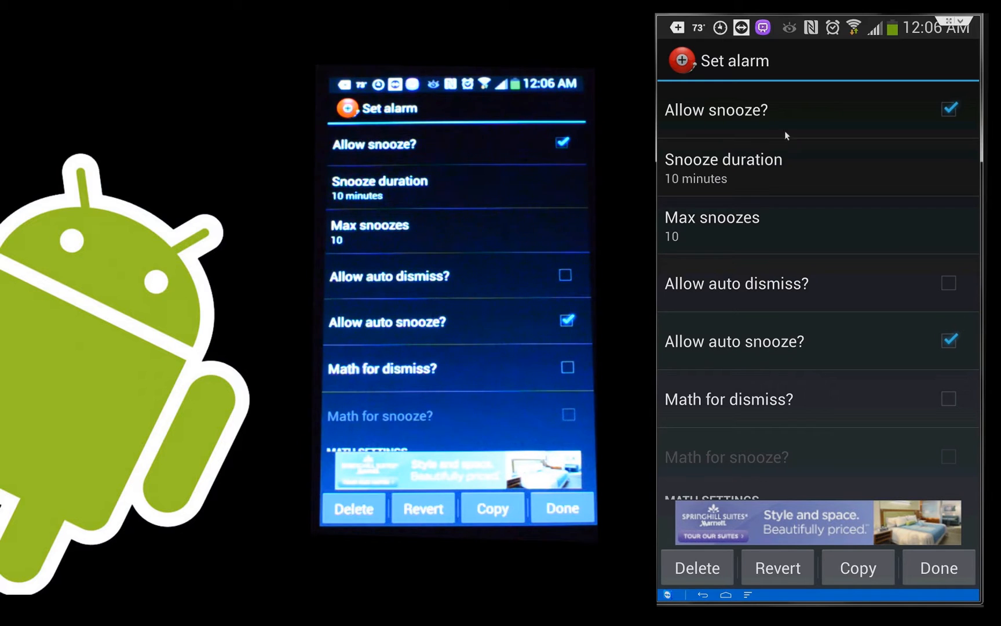
{"action": "mouse_move", "coordinate": [716, 246]}
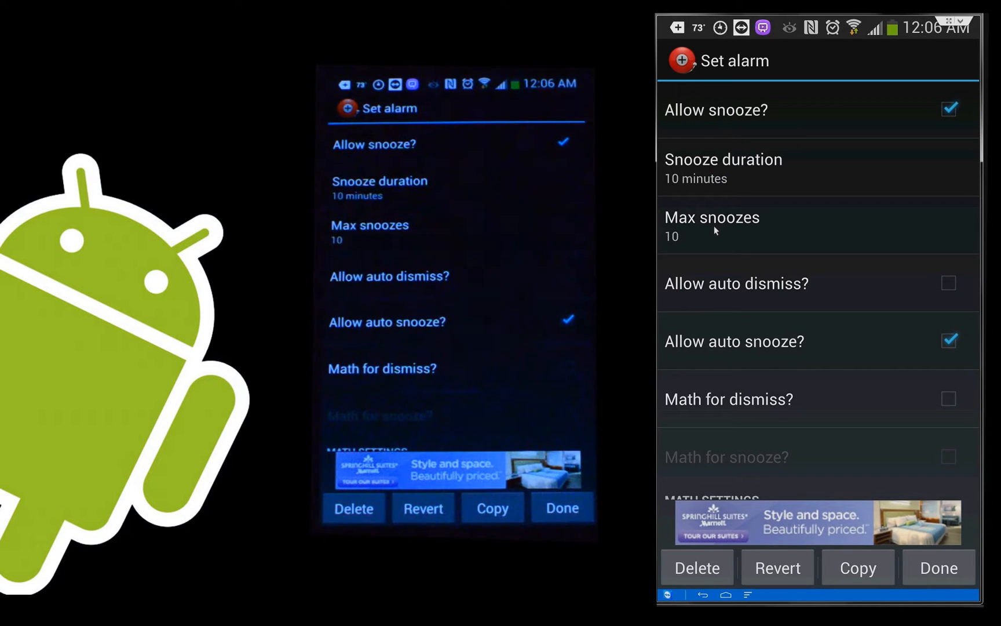
{"action": "mouse_move", "coordinate": [775, 294]}
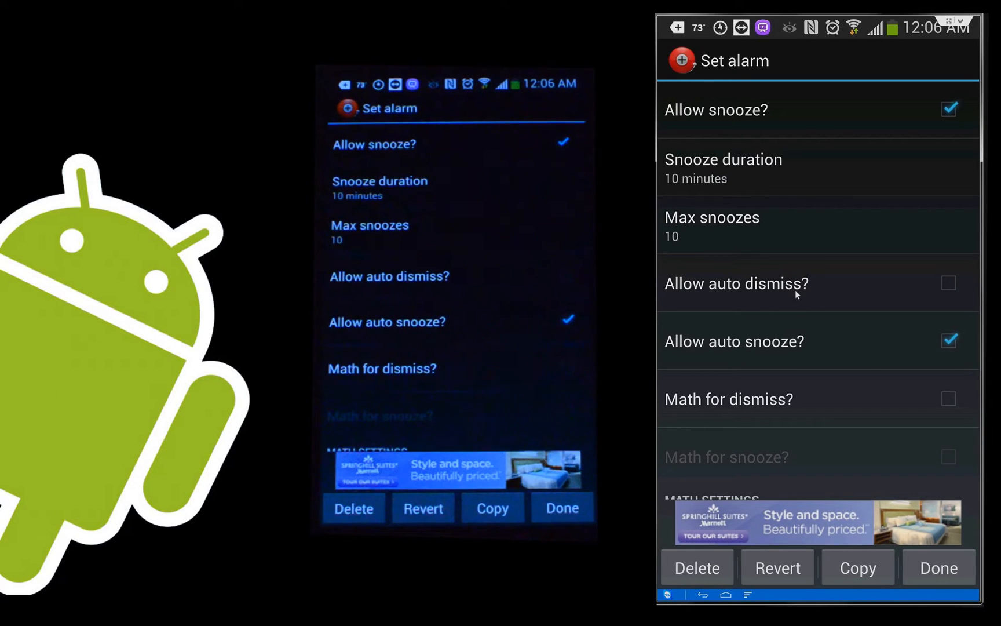
{"action": "mouse_move", "coordinate": [828, 349]}
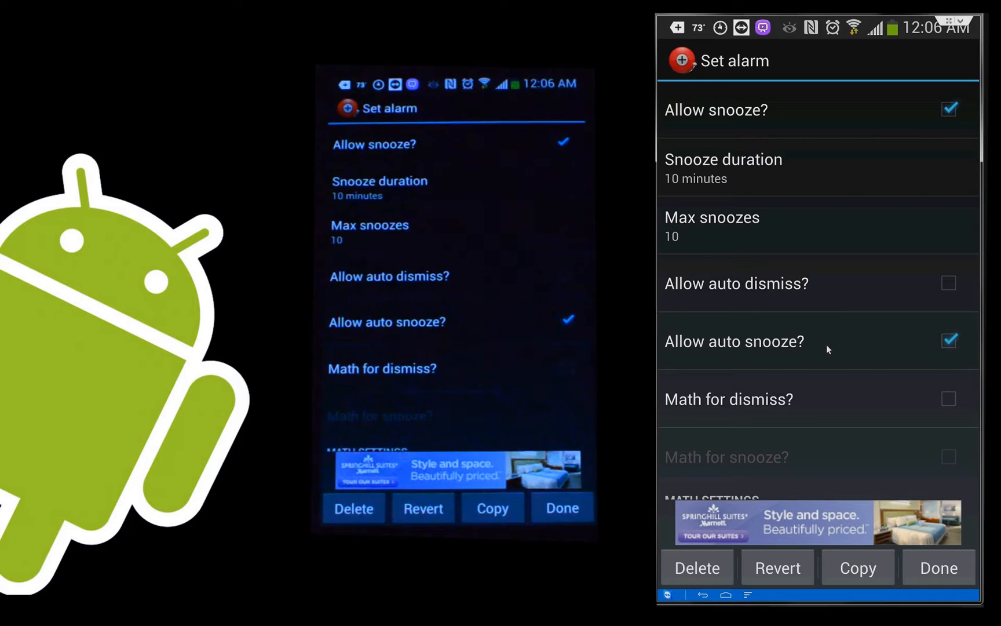
{"action": "scroll", "scroll_direction": "down", "scroll_amount": 3}
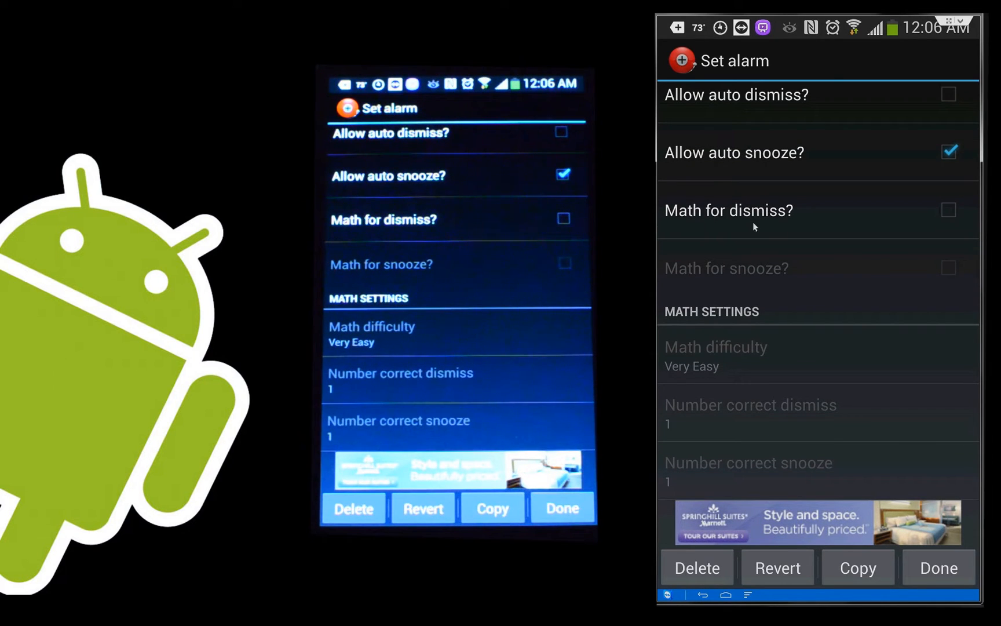
{"action": "mouse_move", "coordinate": [764, 216]}
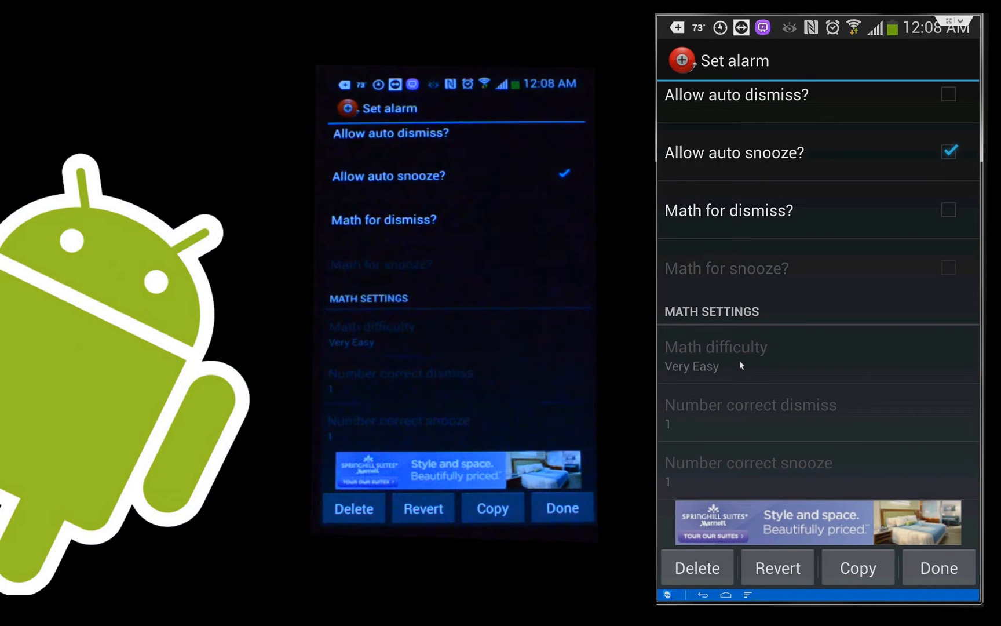
{"action": "mouse_move", "coordinate": [787, 276]}
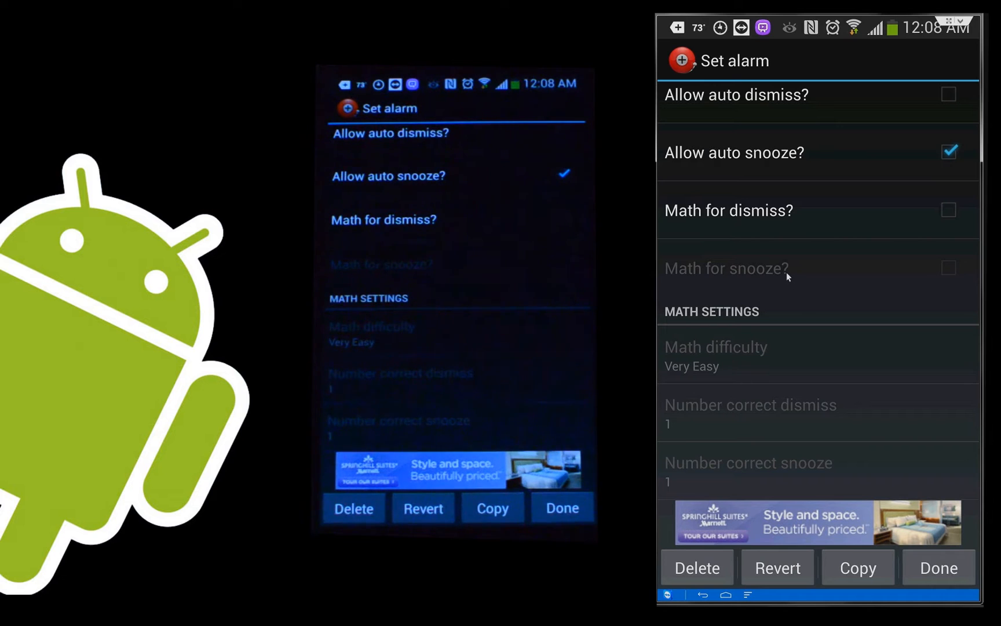
Step: Scroll to the end of the alarm's settings to reach the Test Alarm entry
{"action": "scroll", "scroll_direction": "down", "scroll_amount": 3}
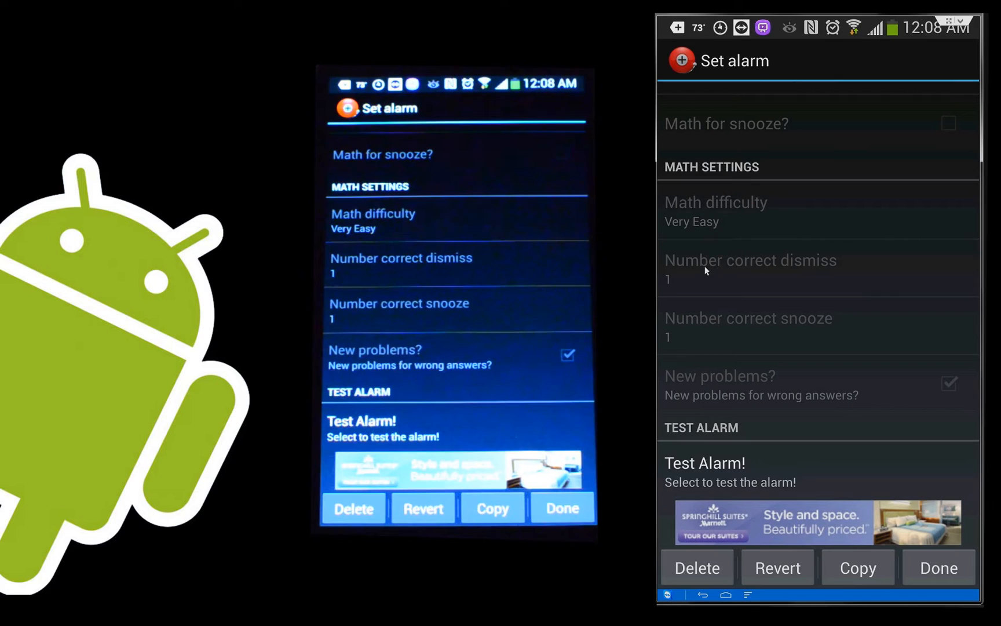
{"action": "mouse_move", "coordinate": [740, 299]}
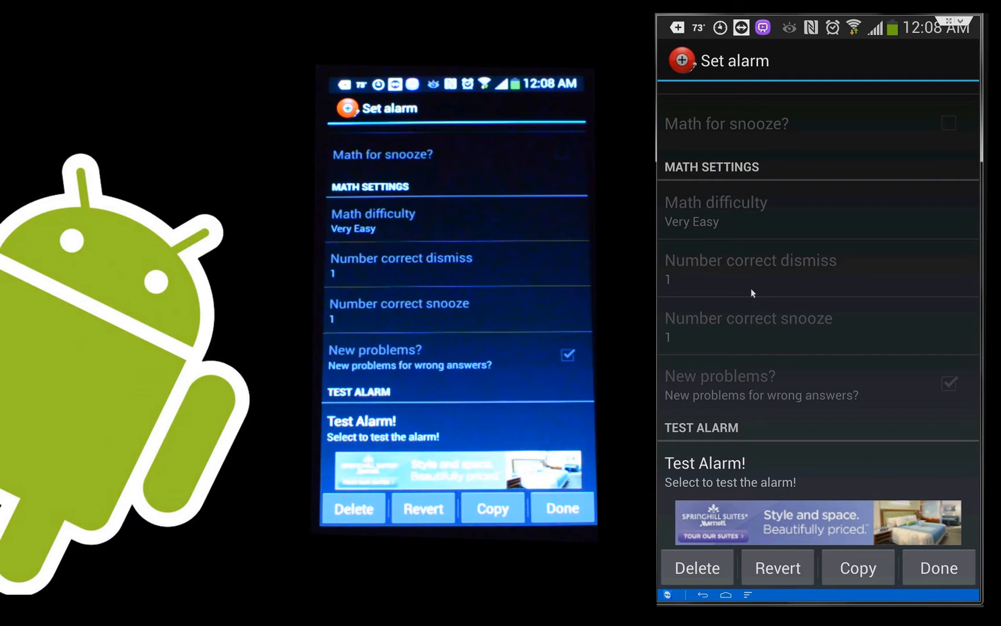
{"action": "mouse_move", "coordinate": [831, 383]}
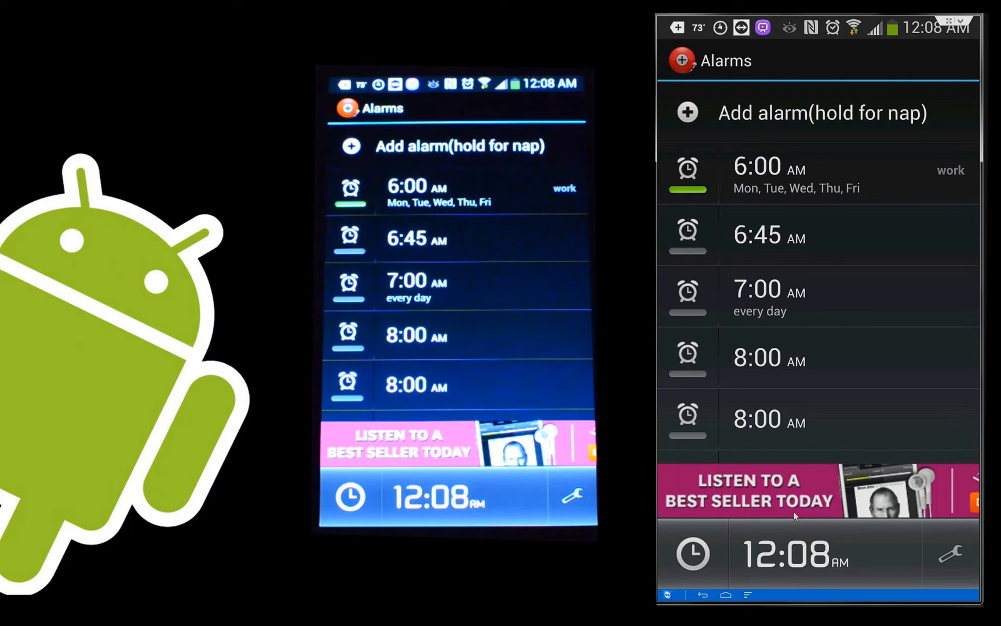
Step: Go into the Alarm Clock Settings group showing alarm volume, speak-time and shake-to-snooze
{"action": "left_click", "coordinate": [951, 553]}
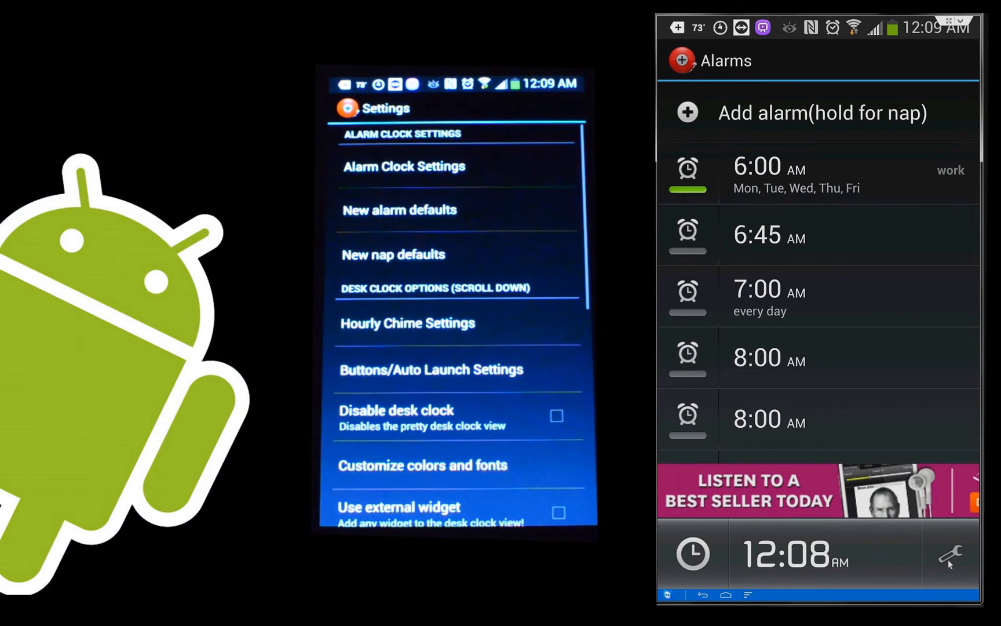
{"action": "left_click", "coordinate": [950, 553]}
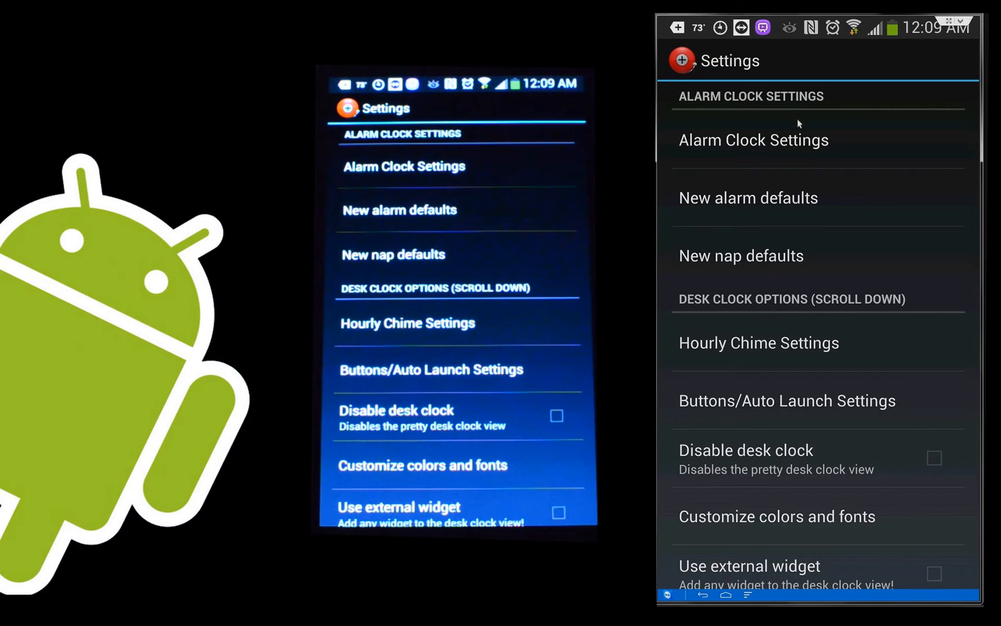
{"action": "left_click", "coordinate": [403, 166]}
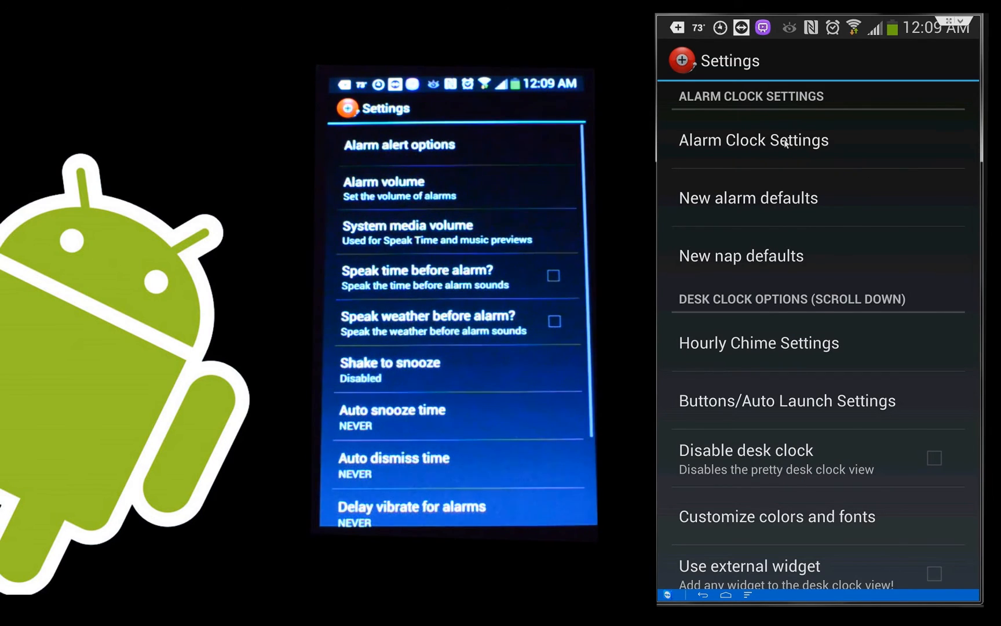
{"action": "scroll", "scroll_direction": "up", "scroll_amount": 3}
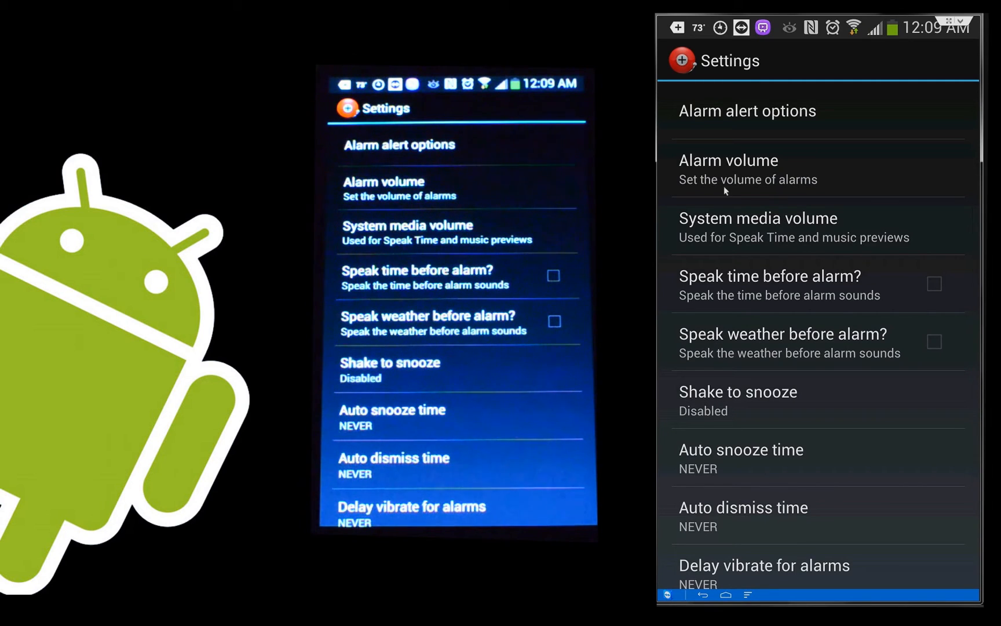
{"action": "mouse_move", "coordinate": [791, 229]}
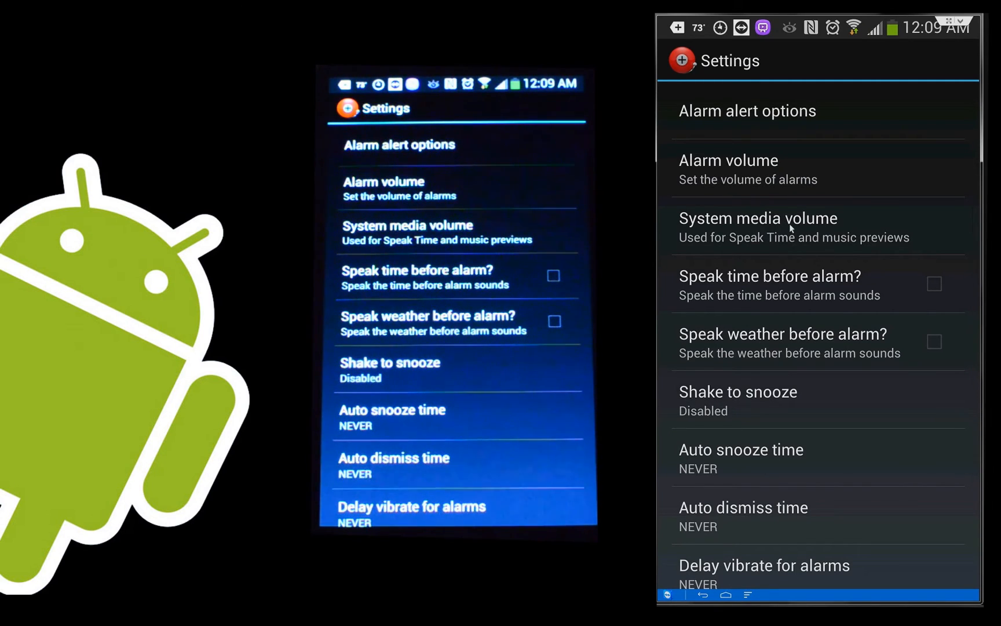
{"action": "mouse_move", "coordinate": [734, 296]}
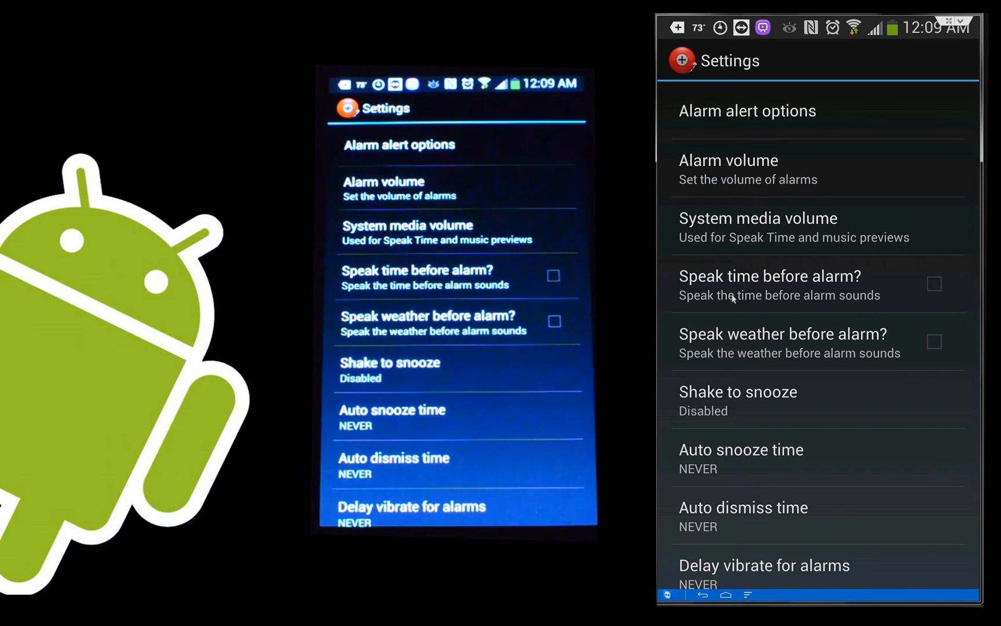
{"action": "mouse_move", "coordinate": [815, 291]}
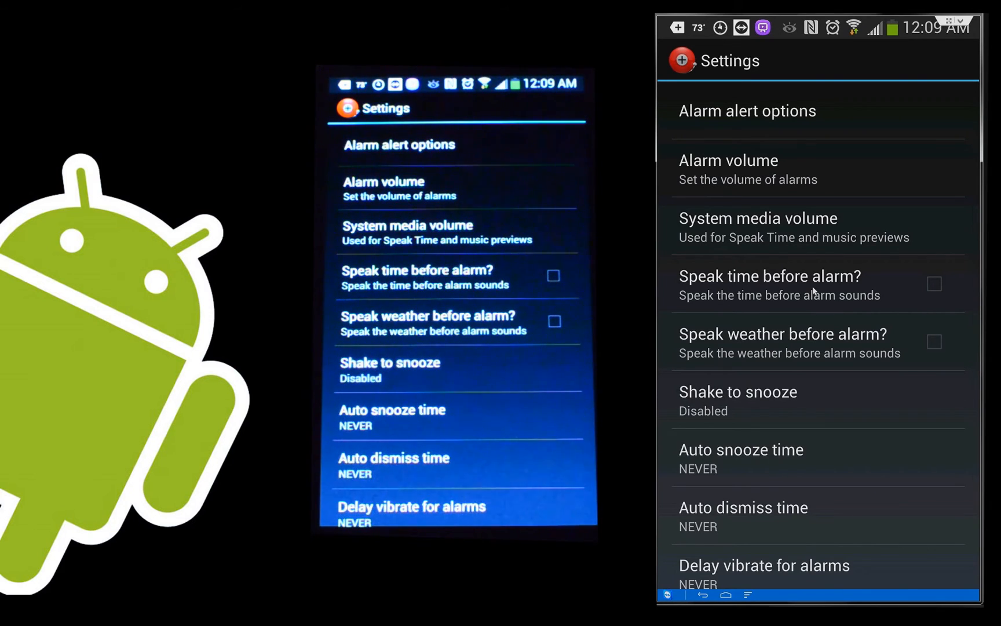
{"action": "mouse_move", "coordinate": [815, 347]}
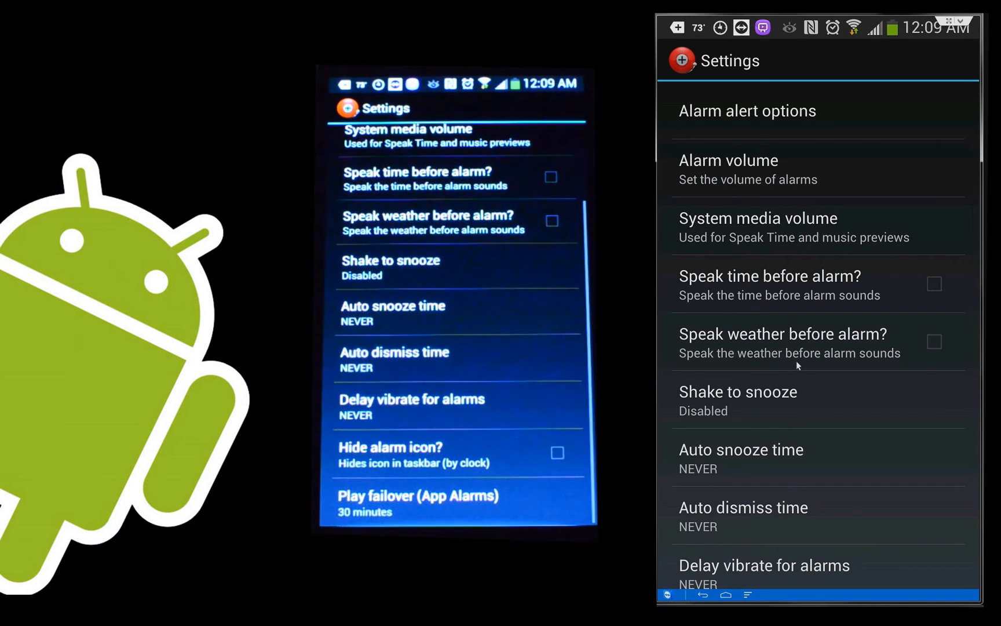
Step: View the Auto snooze time choices (NEVER to 45 sec) and leave them unchanged
{"action": "scroll", "scroll_direction": "down", "scroll_amount": 3}
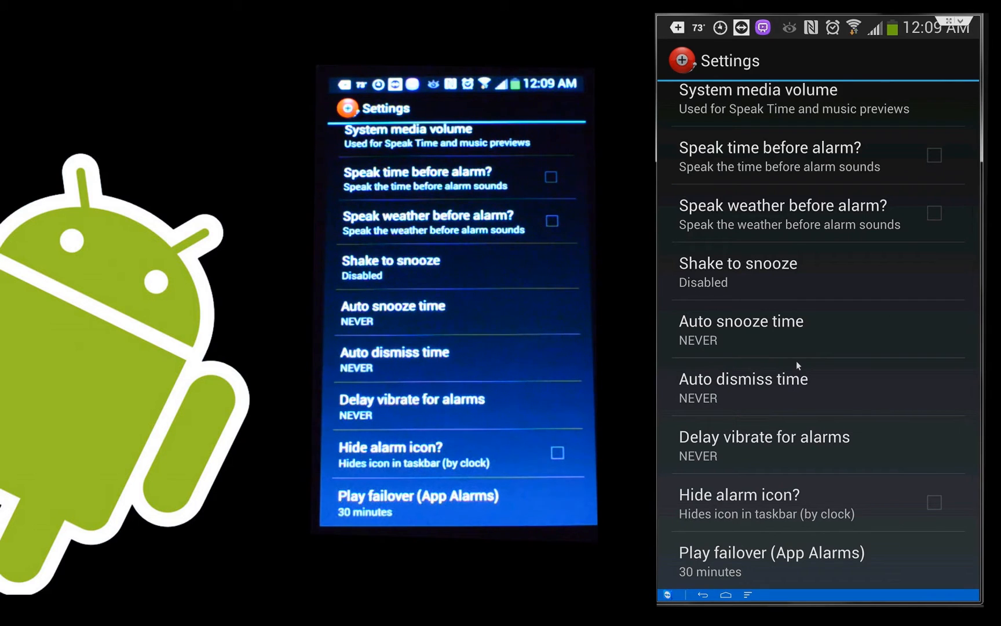
{"action": "mouse_move", "coordinate": [775, 348]}
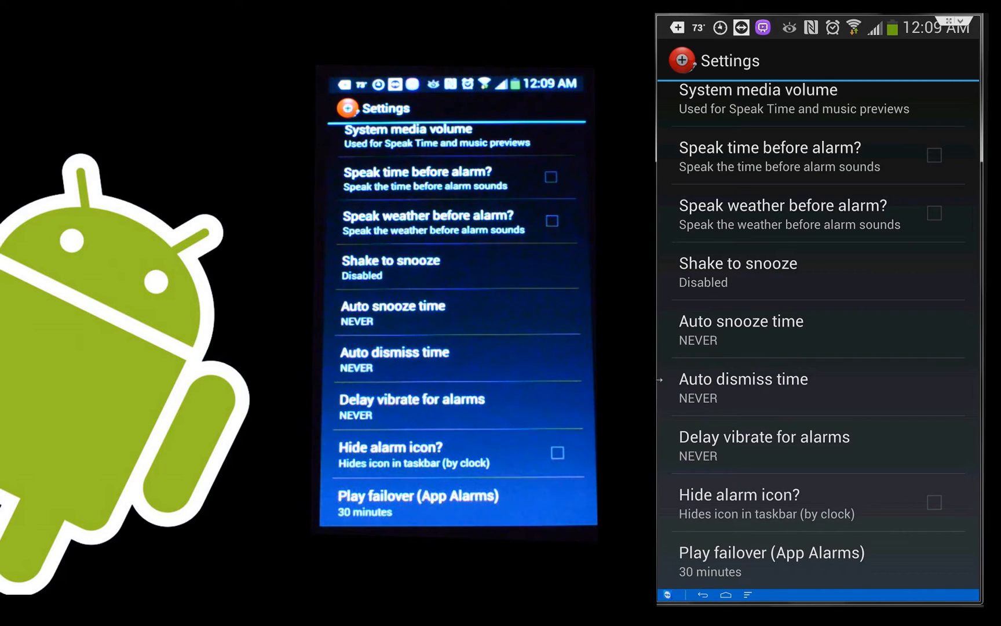
{"action": "mouse_move", "coordinate": [831, 380]}
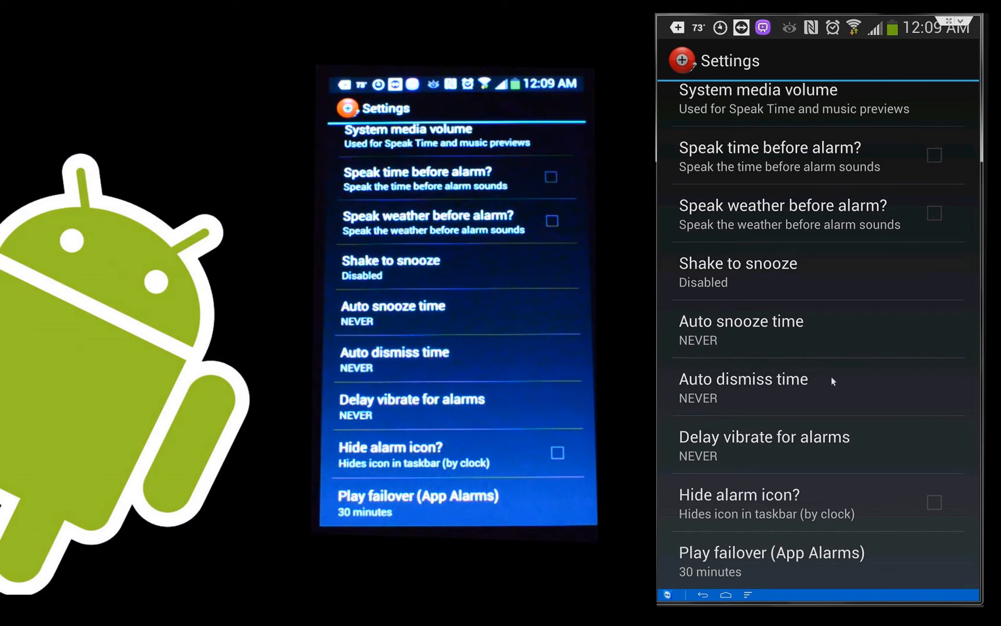
{"action": "mouse_move", "coordinate": [715, 343]}
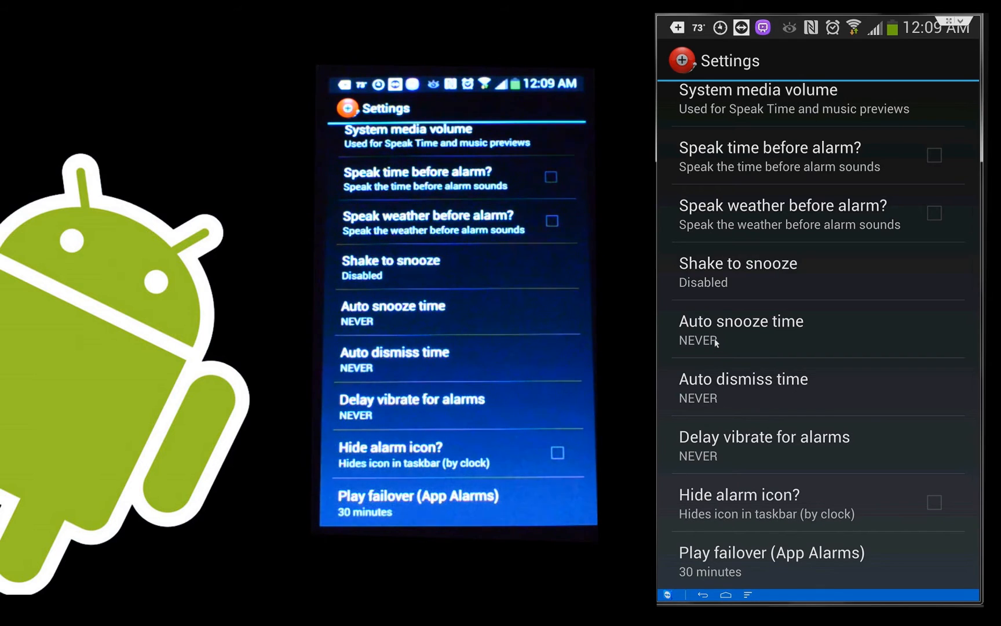
{"action": "mouse_move", "coordinate": [735, 347]}
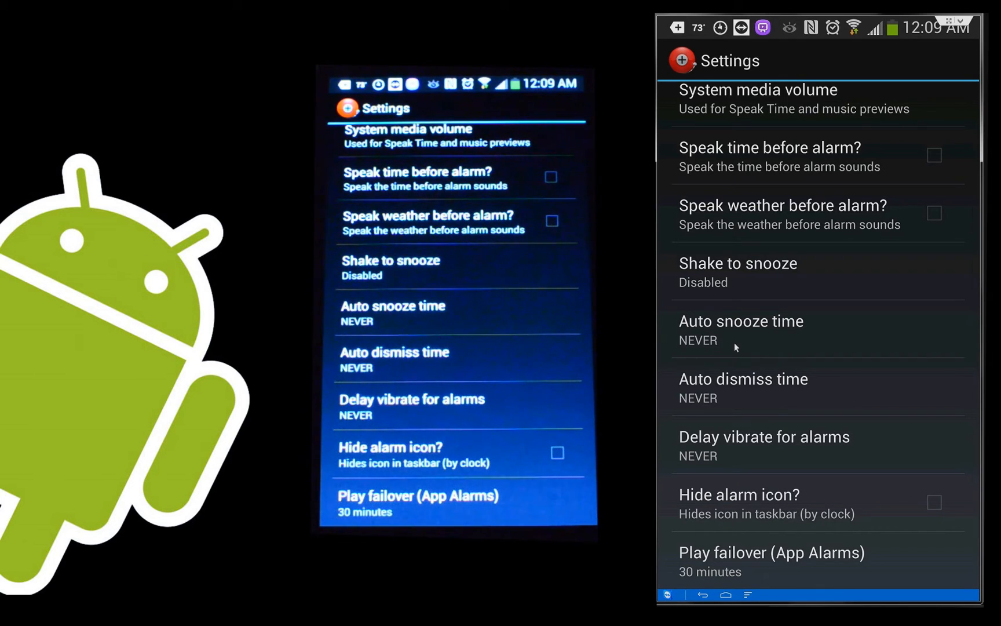
{"action": "mouse_move", "coordinate": [780, 352]}
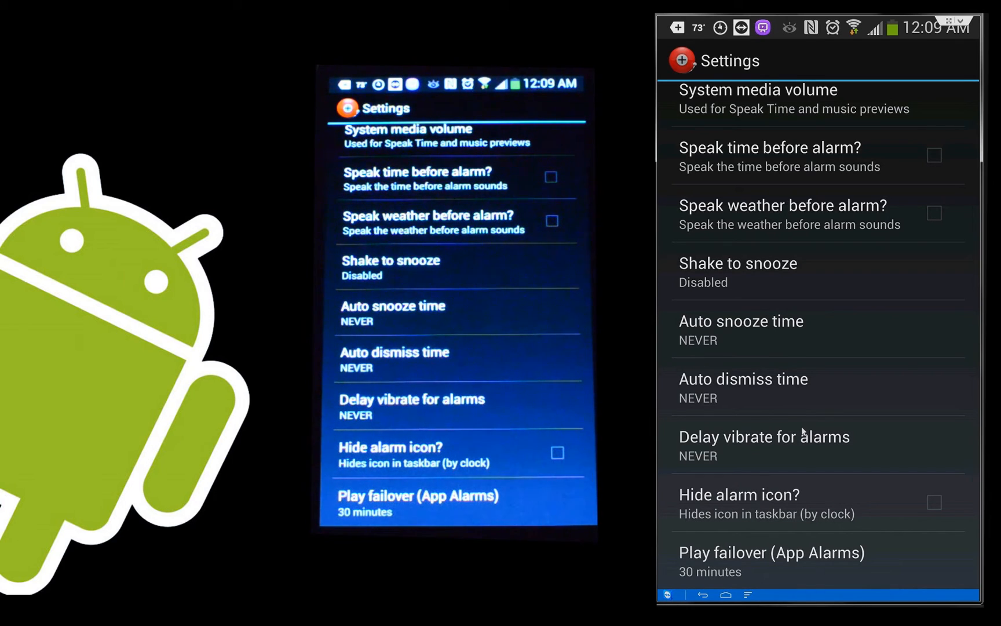
{"action": "mouse_move", "coordinate": [910, 361]}
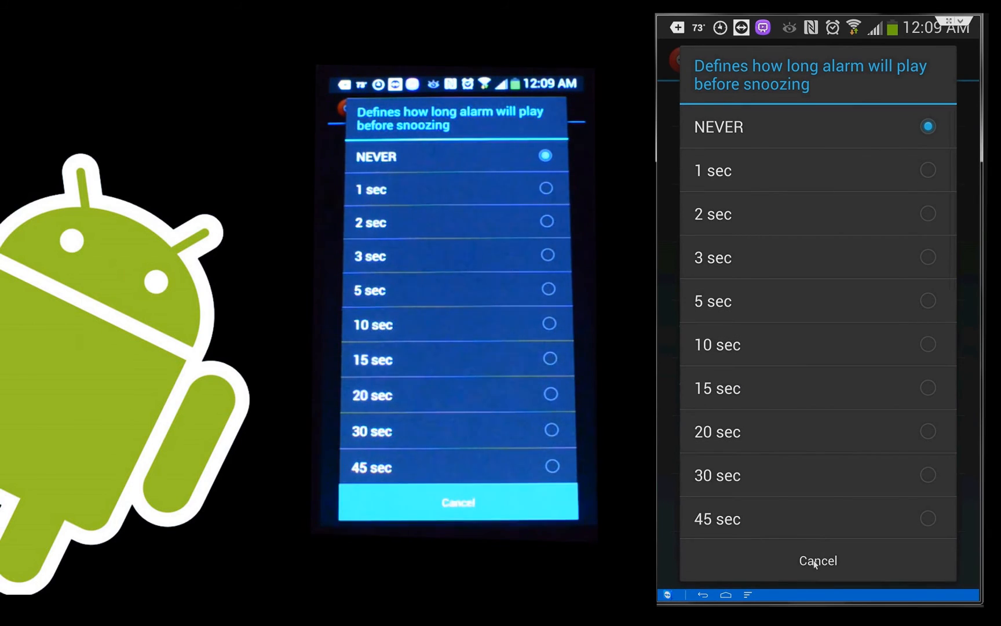
{"action": "left_click", "coordinate": [819, 559]}
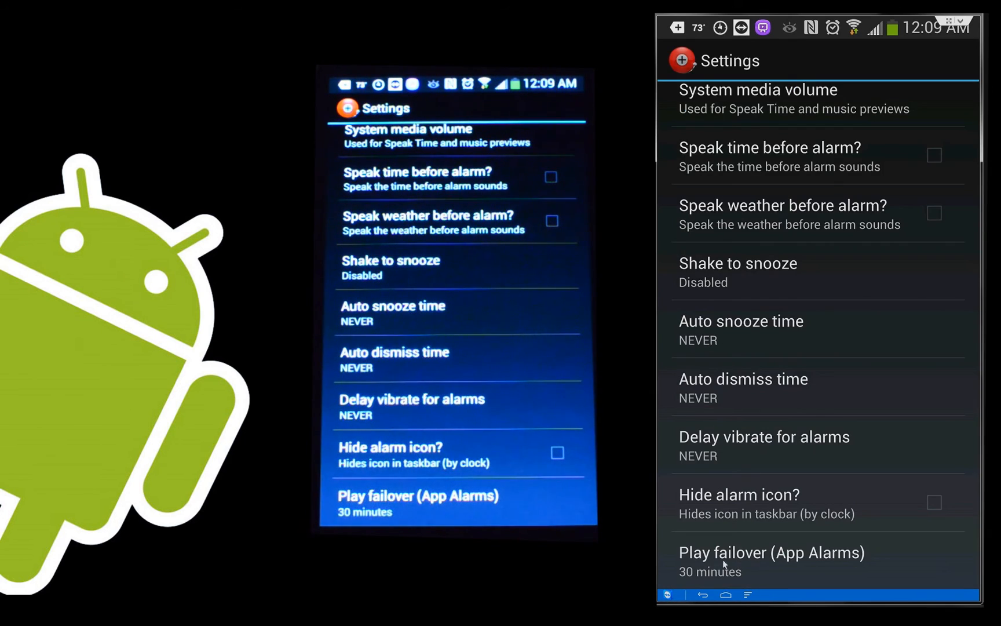
{"action": "scroll", "scroll_direction": "up", "scroll_amount": 3}
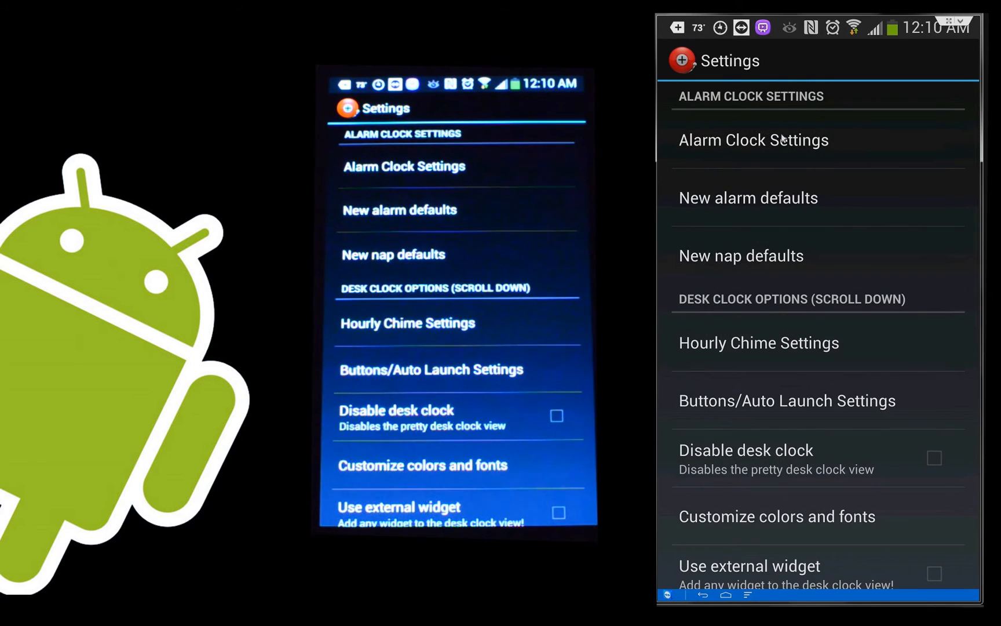
{"action": "mouse_move", "coordinate": [711, 134]}
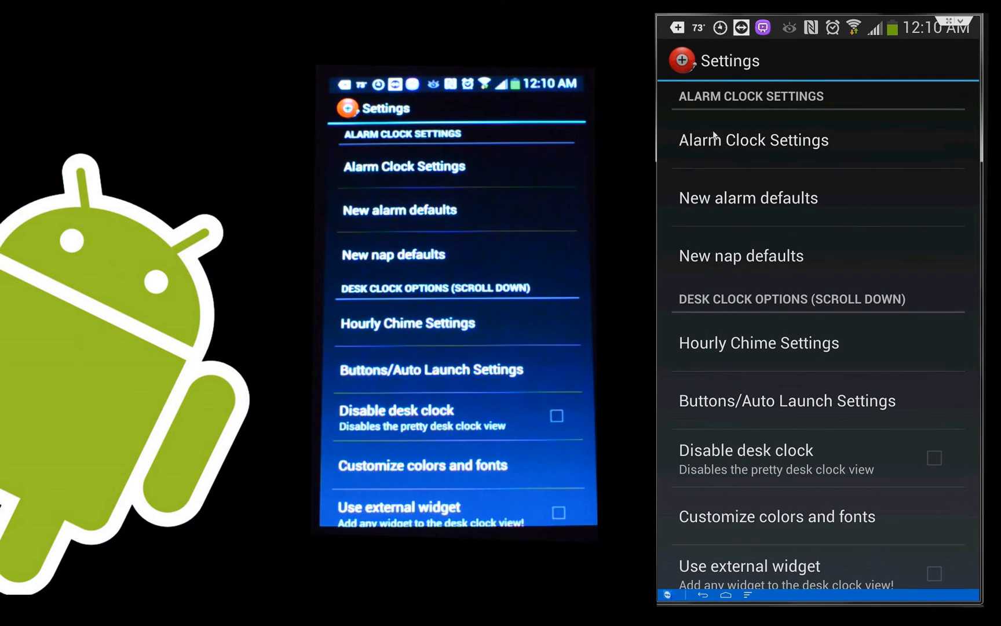
{"action": "mouse_move", "coordinate": [749, 215]}
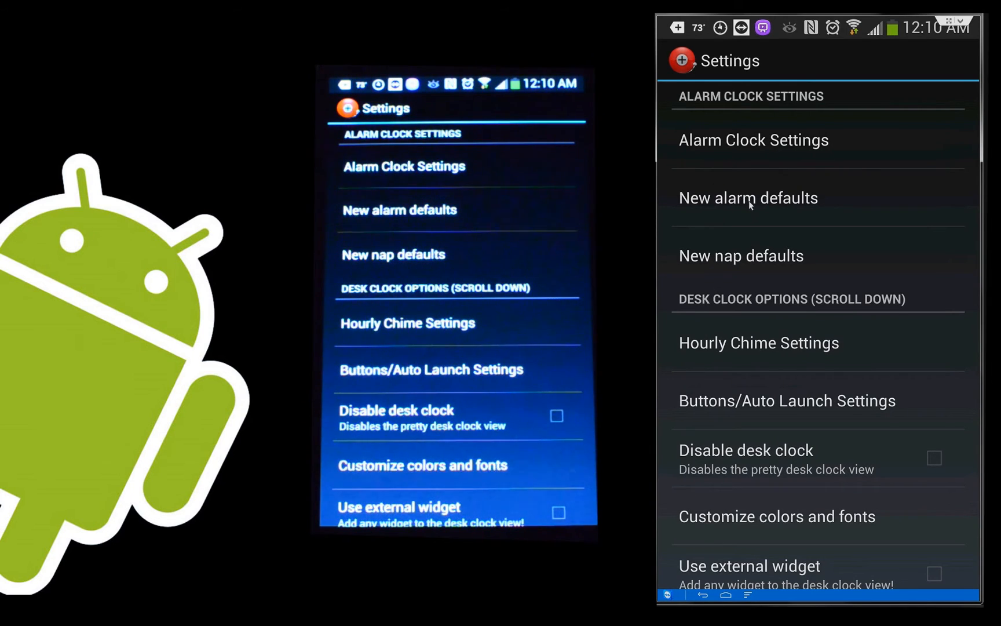
{"action": "left_click", "coordinate": [747, 197]}
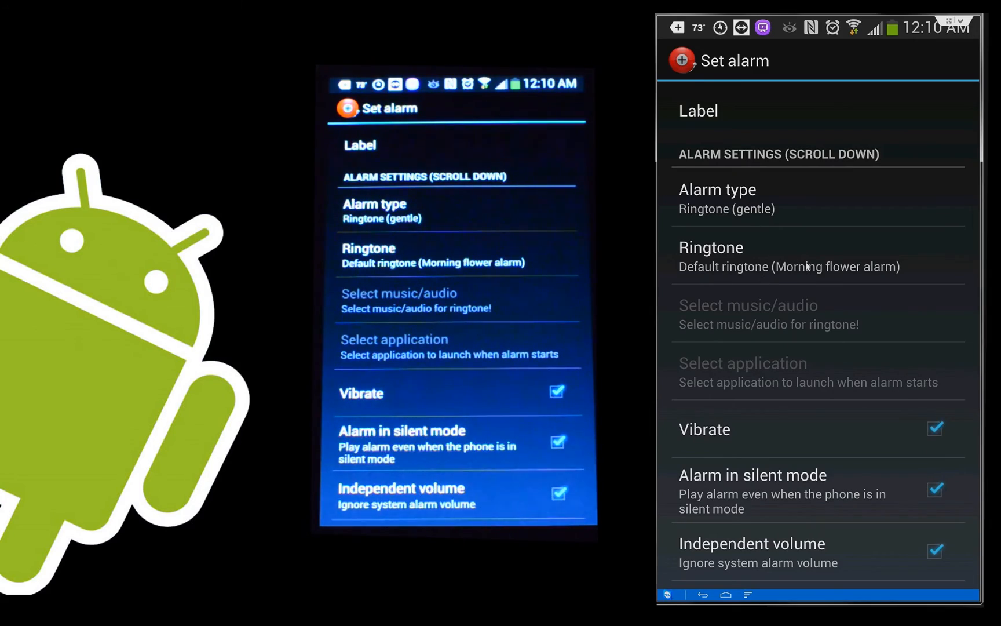
{"action": "scroll", "scroll_direction": "down", "scroll_amount": 3}
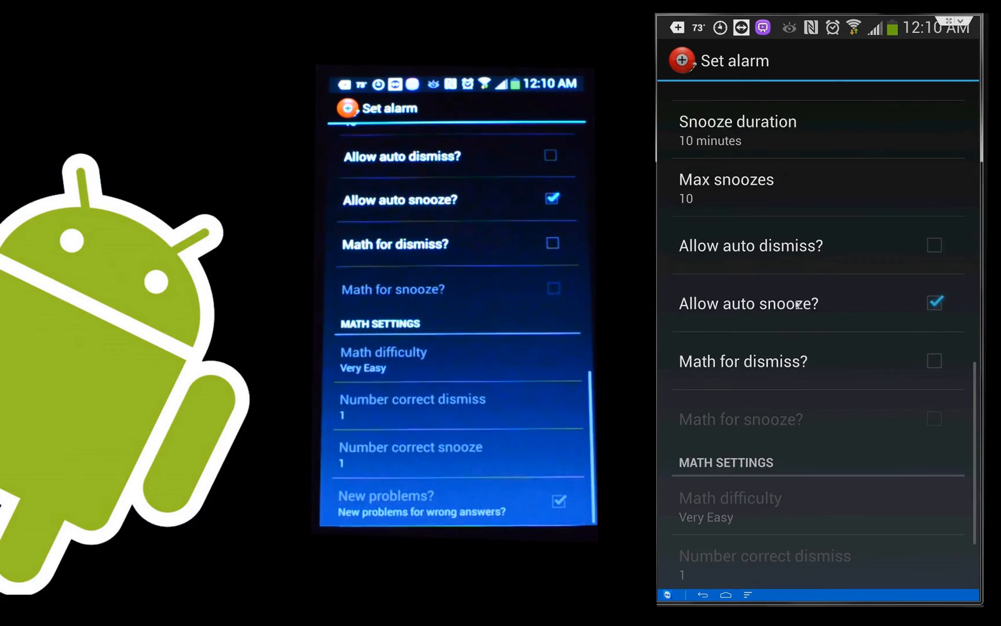
{"action": "scroll", "scroll_direction": "up", "scroll_amount": 3}
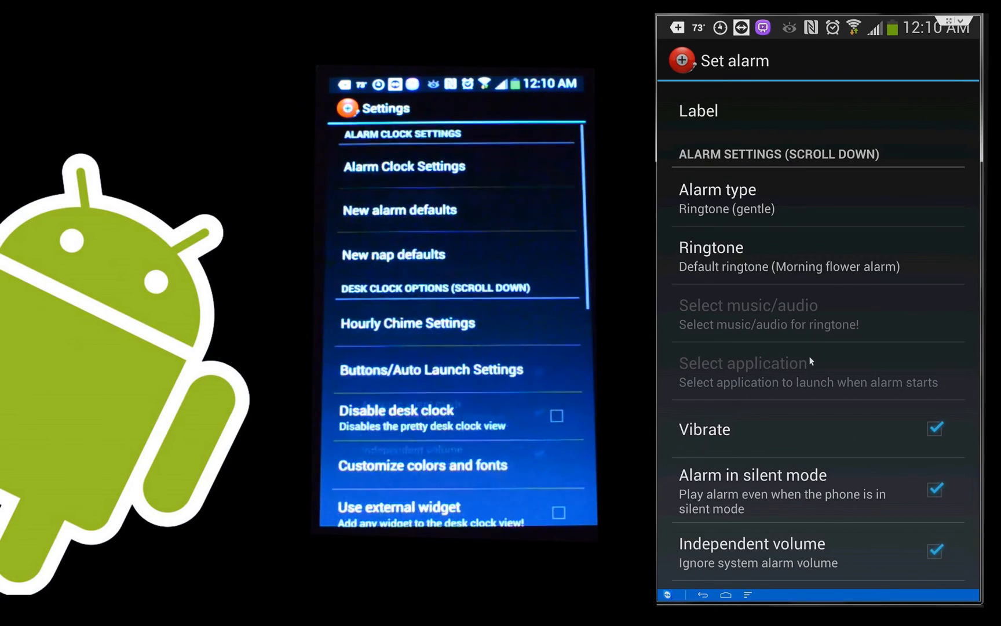
{"action": "left_click", "coordinate": [703, 594]}
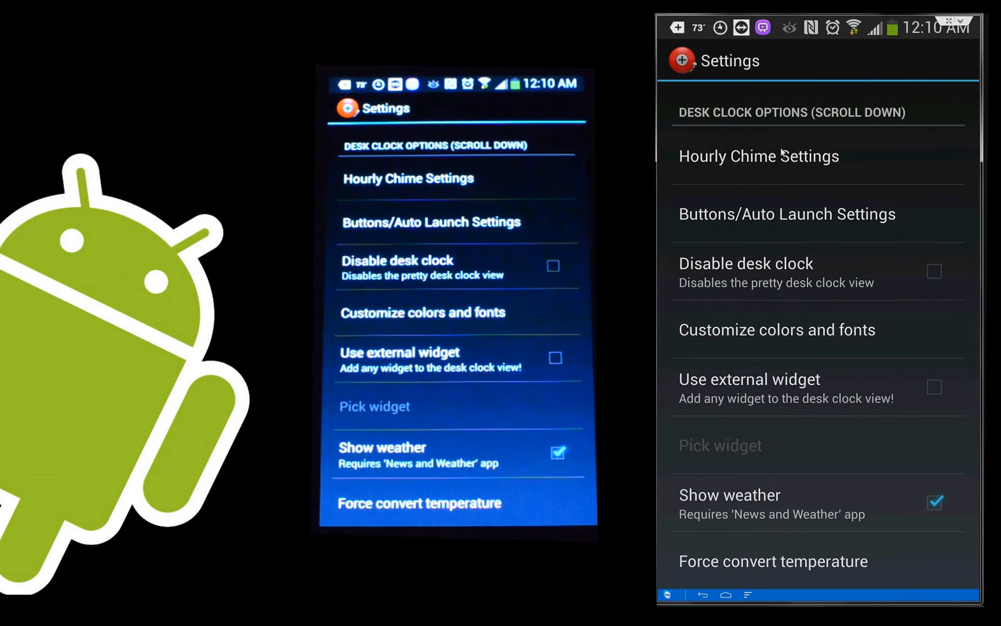
{"action": "mouse_move", "coordinate": [727, 220]}
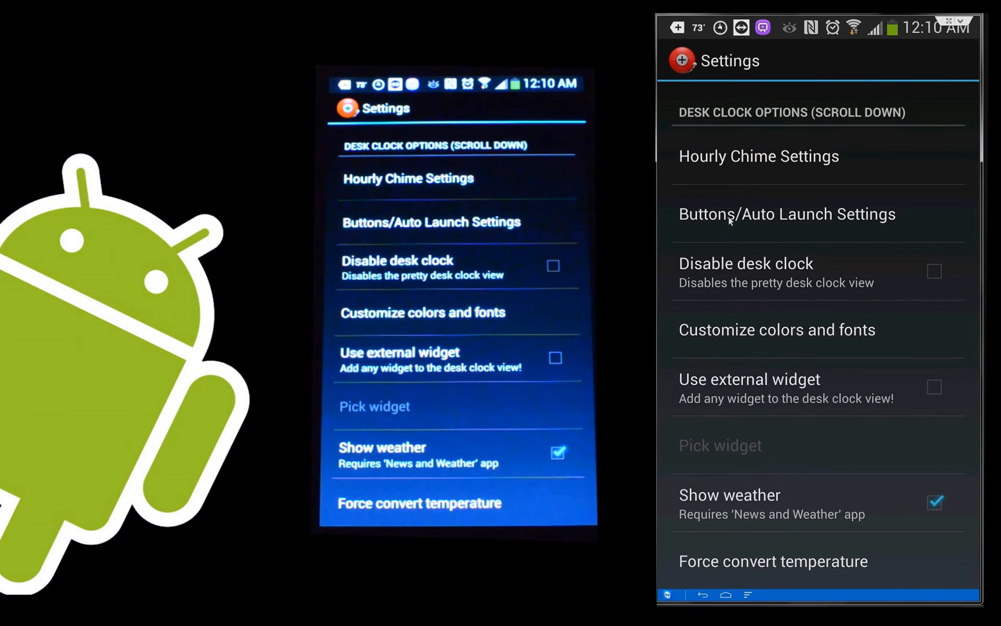
{"action": "mouse_move", "coordinate": [770, 293]}
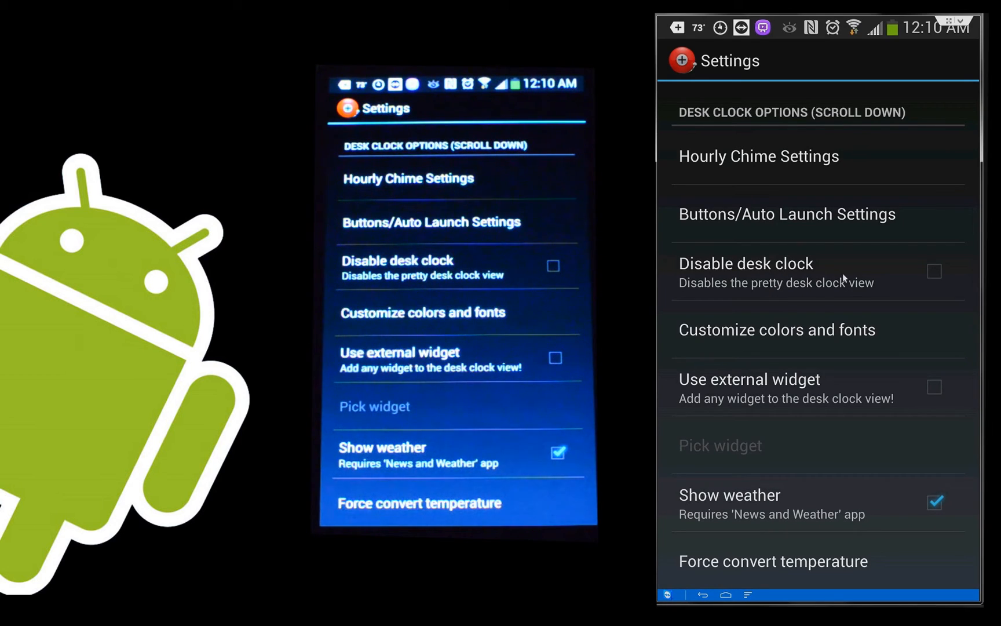
{"action": "mouse_move", "coordinate": [677, 333]}
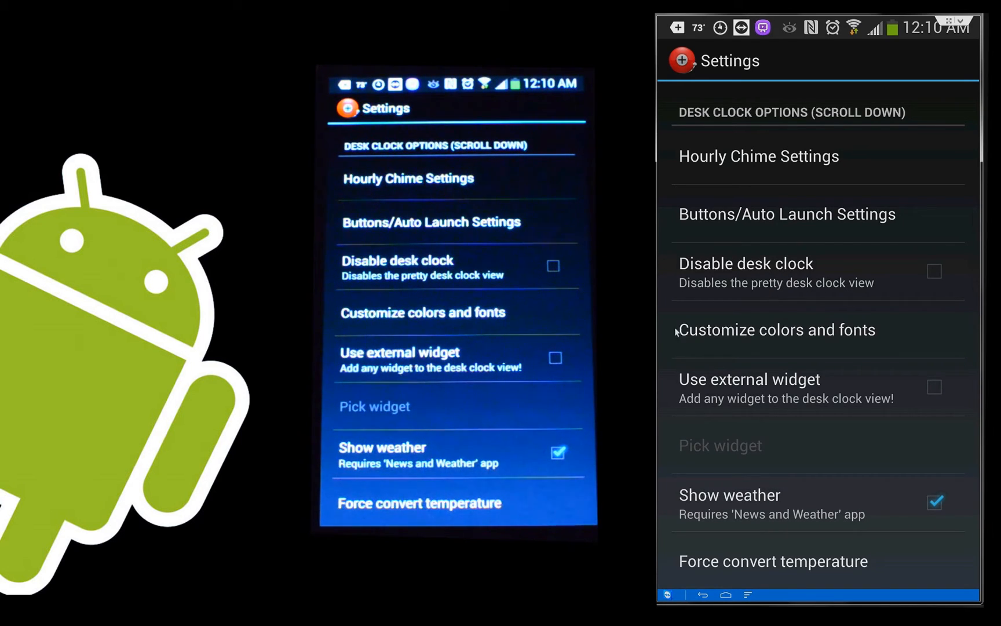
Step: Scroll through the desk clock options: date under time, screensaver timeout, hardware dim, backup/restore
{"action": "scroll", "scroll_direction": "down", "scroll_amount": 3}
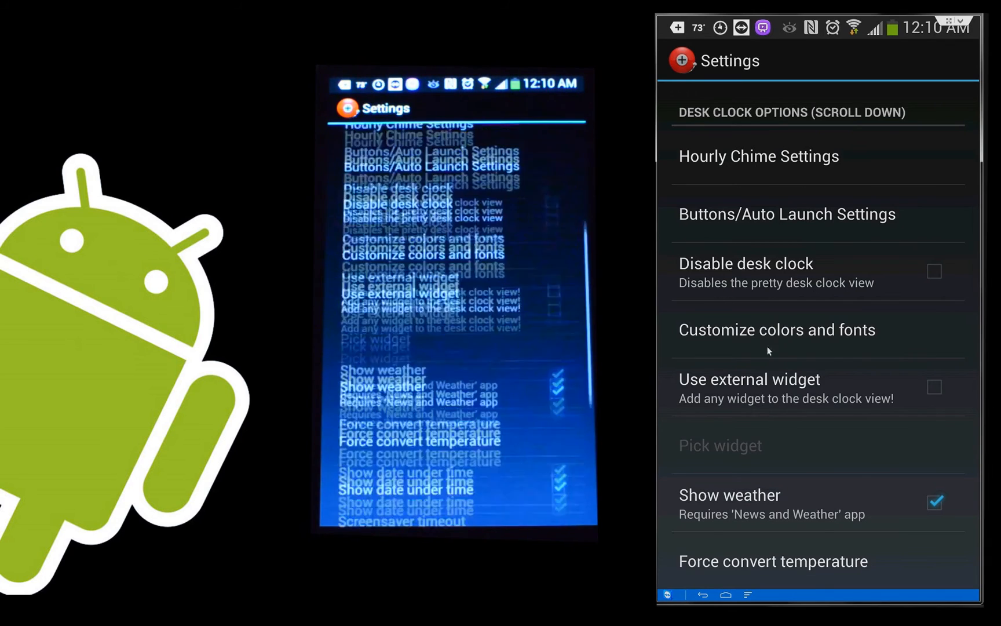
{"action": "scroll", "scroll_direction": "down", "scroll_amount": 3}
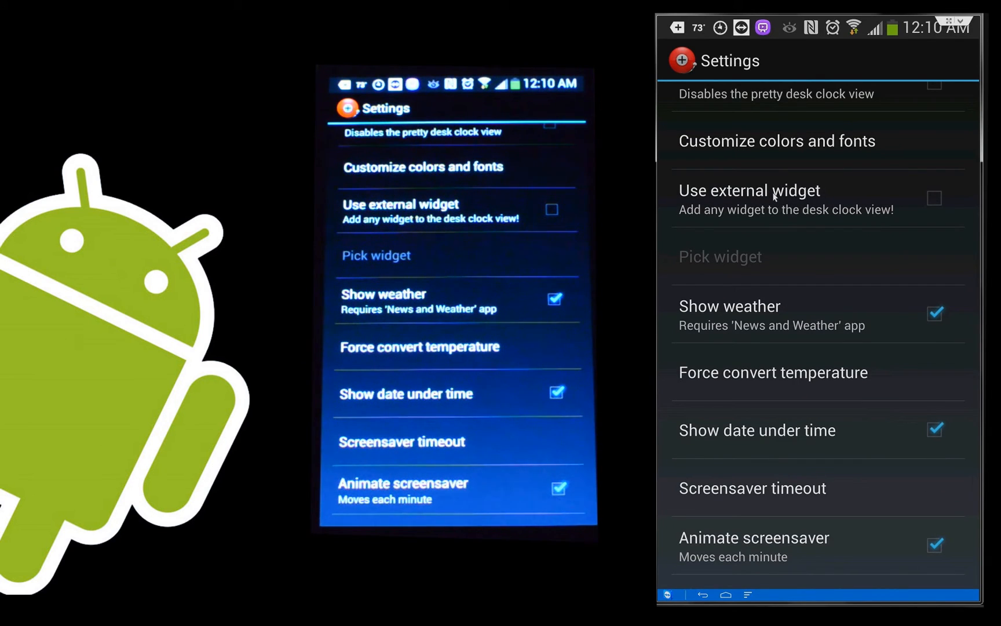
{"action": "mouse_move", "coordinate": [811, 317]}
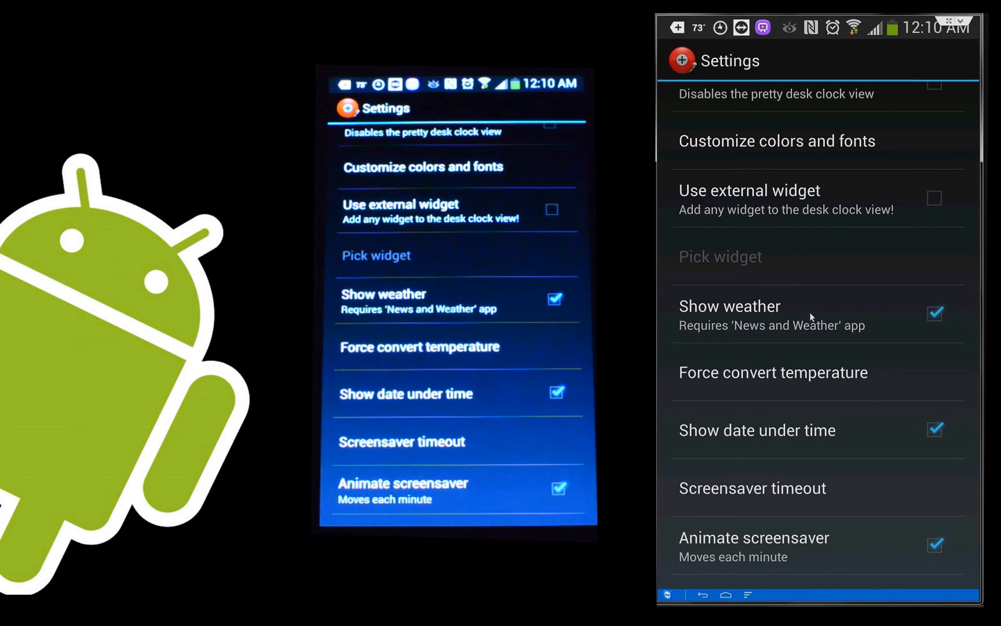
{"action": "scroll", "scroll_direction": "down", "scroll_amount": 3}
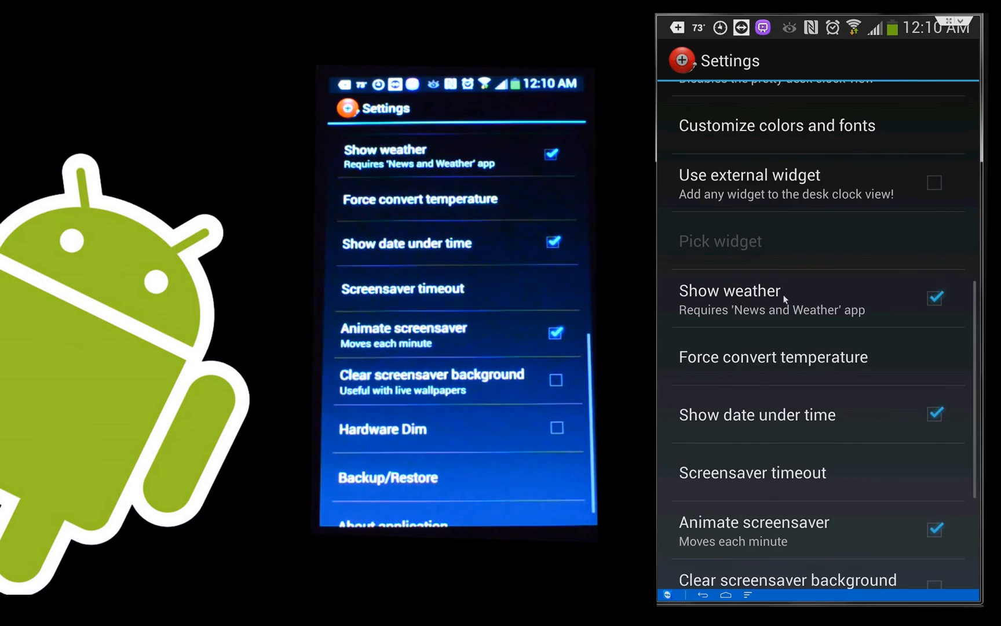
{"action": "scroll", "scroll_direction": "up", "scroll_amount": 3}
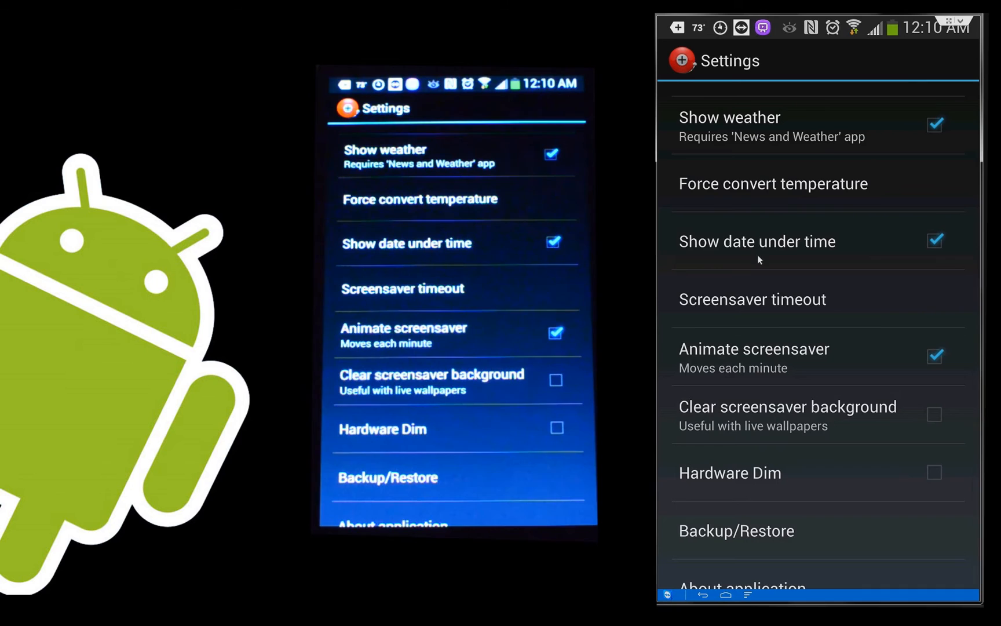
{"action": "mouse_move", "coordinate": [746, 304]}
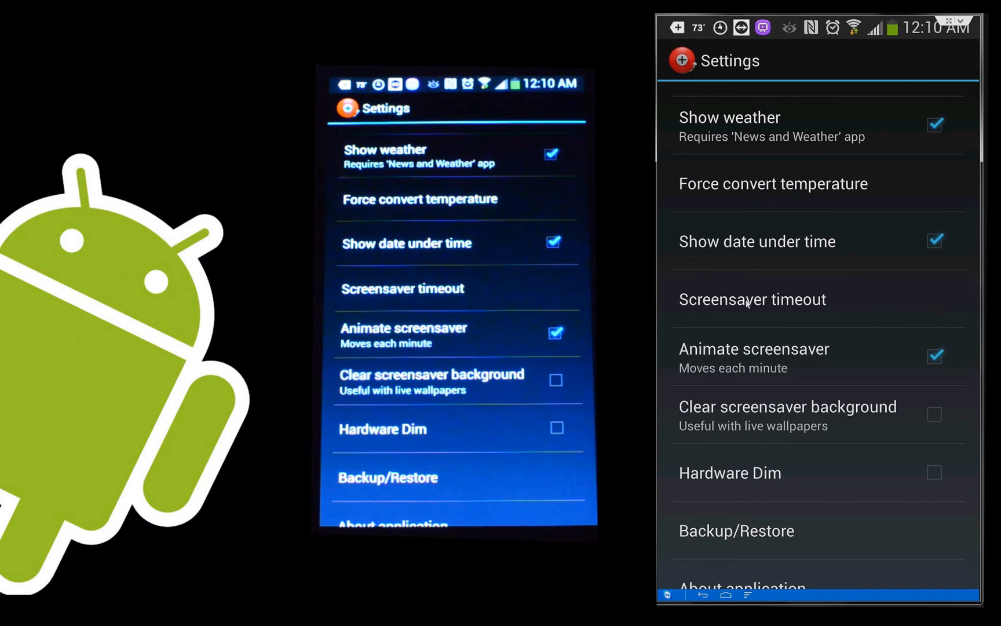
{"action": "mouse_move", "coordinate": [779, 325]}
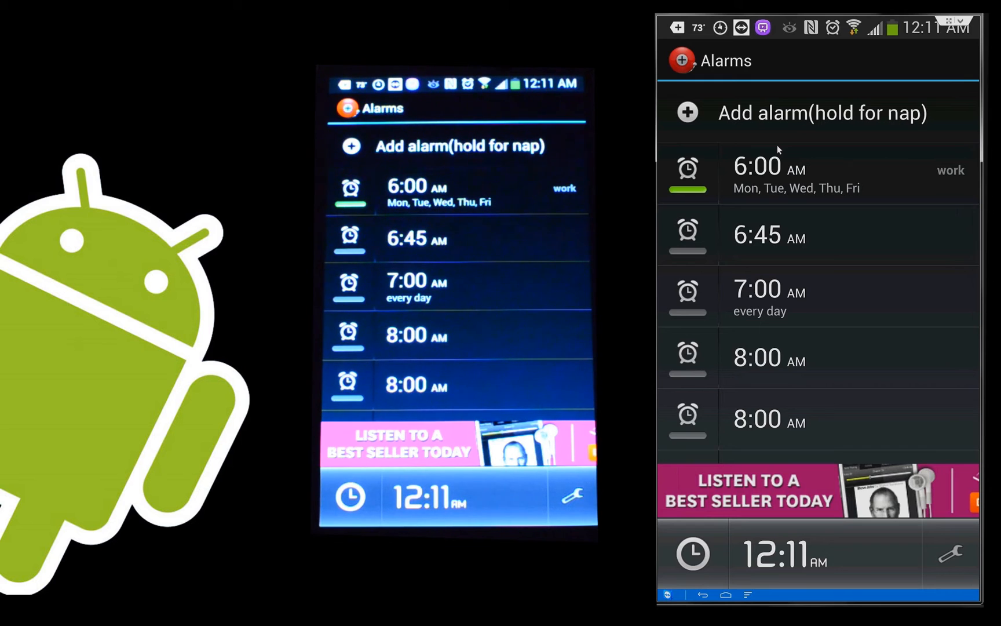
{"action": "mouse_move", "coordinate": [733, 430]}
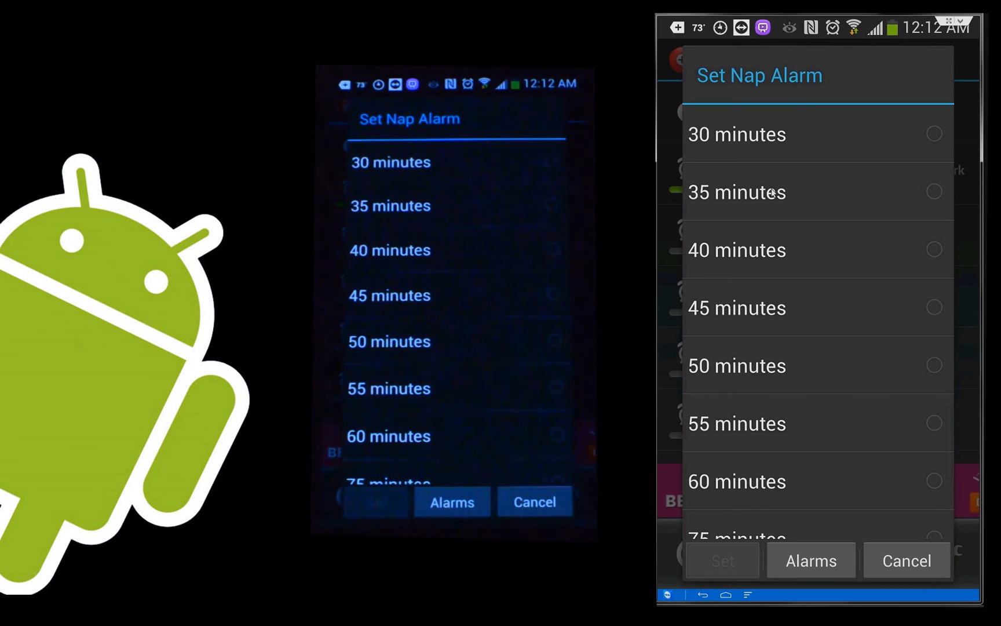
{"action": "mouse_move", "coordinate": [920, 484]}
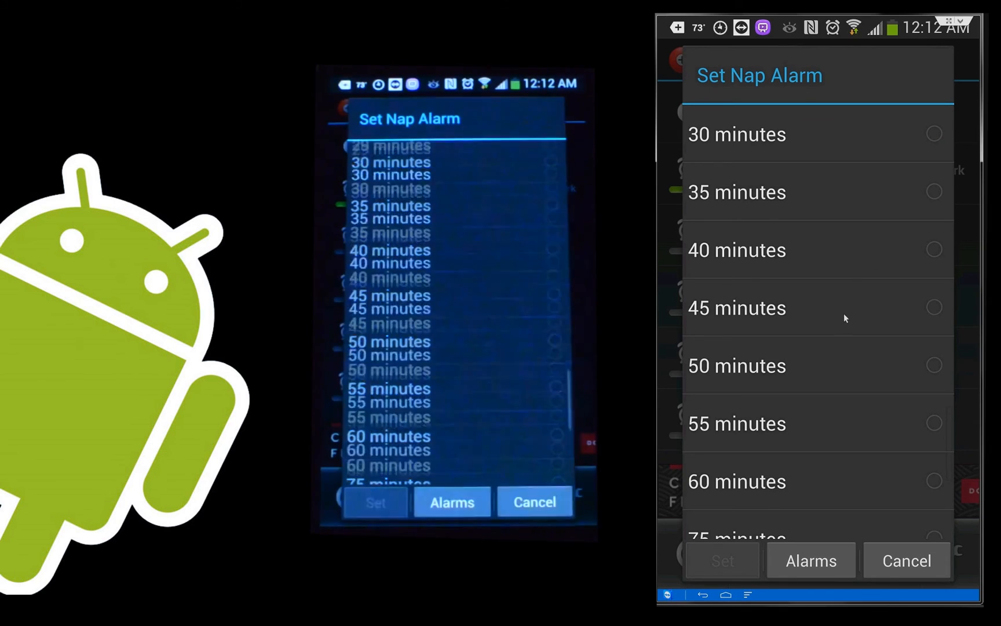
{"action": "scroll", "scroll_direction": "up", "scroll_amount": 3}
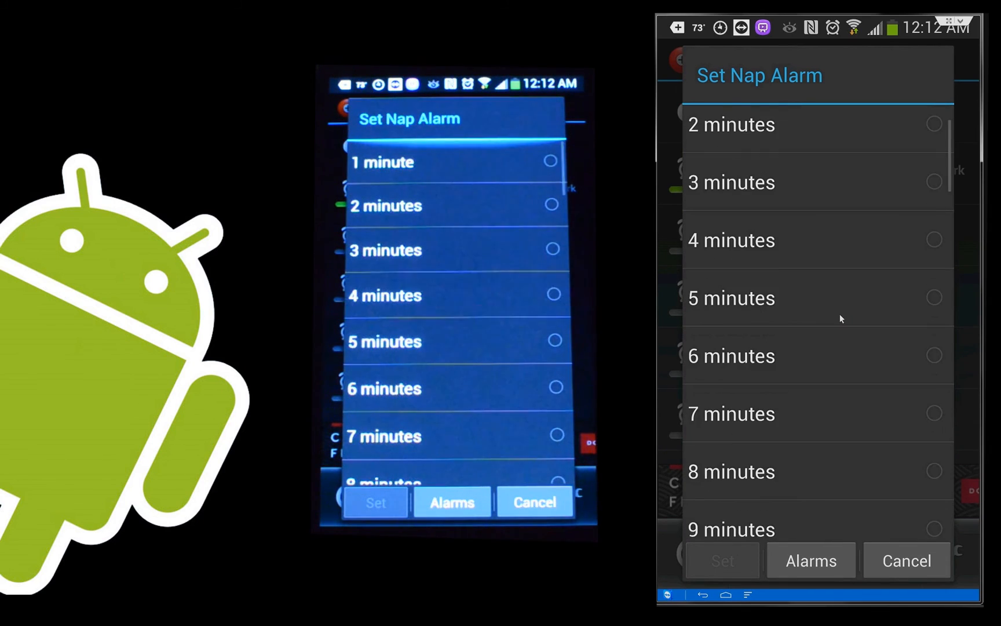
{"action": "scroll", "scroll_direction": "down", "scroll_amount": 3}
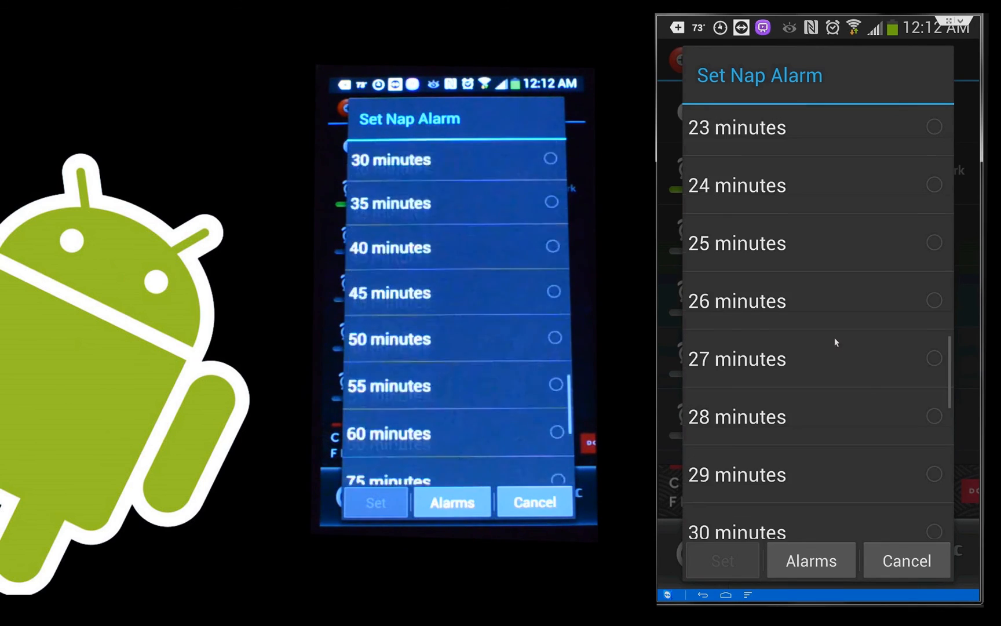
{"action": "scroll", "scroll_direction": "down", "scroll_amount": 3}
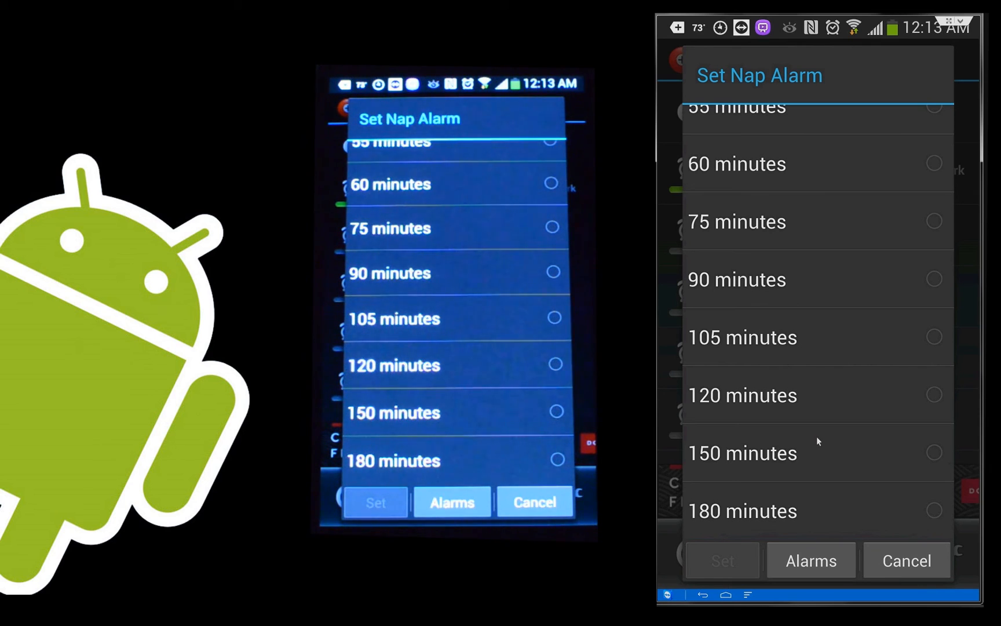
{"action": "mouse_move", "coordinate": [806, 372]}
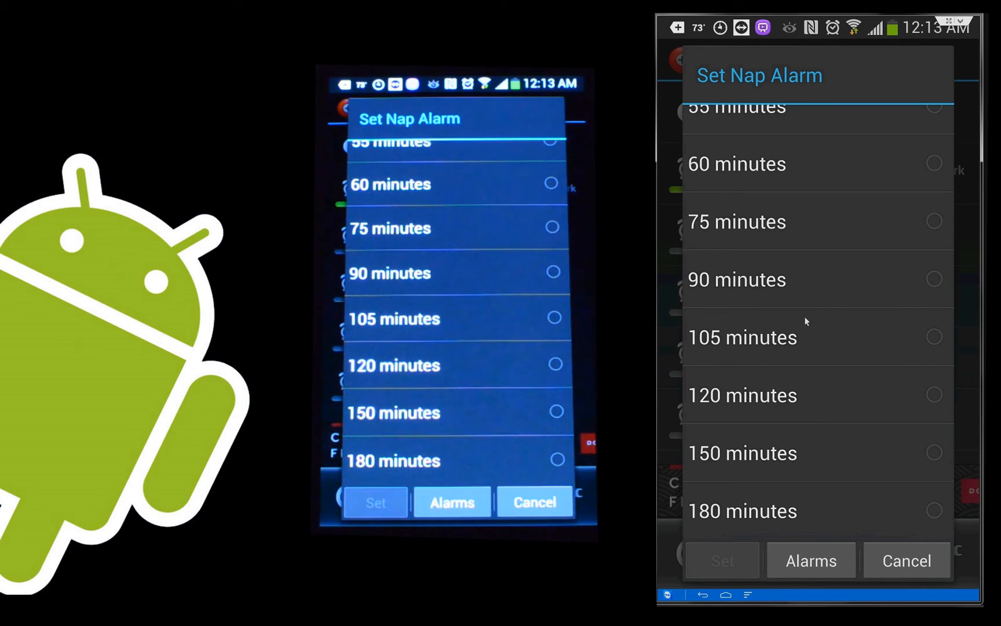
{"action": "mouse_move", "coordinate": [749, 342]}
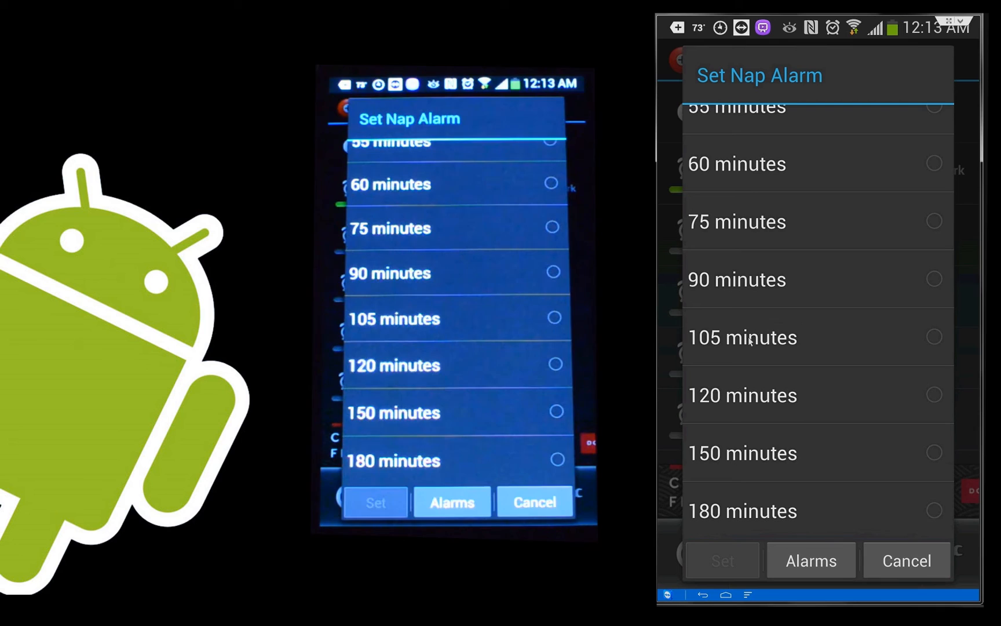
{"action": "scroll", "scroll_direction": "up", "scroll_amount": 3}
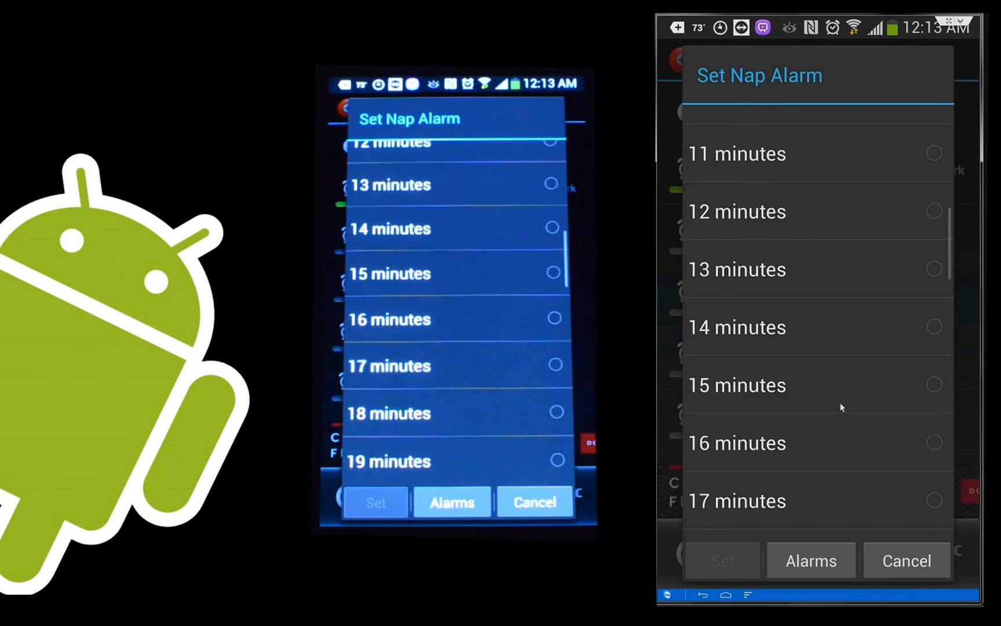
{"action": "scroll", "scroll_direction": "down", "scroll_amount": 3}
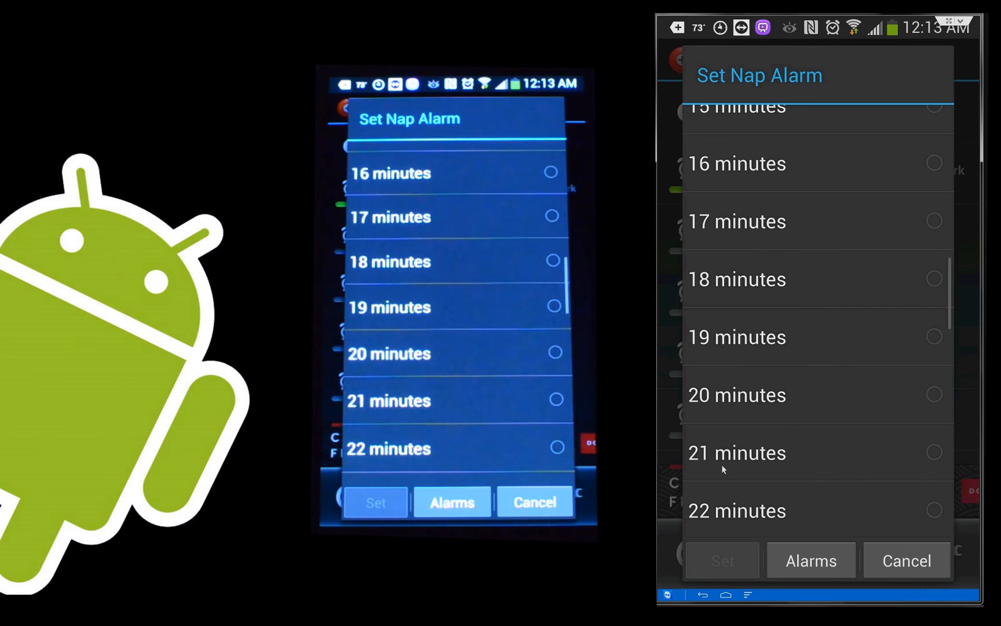
{"action": "scroll", "scroll_direction": "up", "scroll_amount": 3}
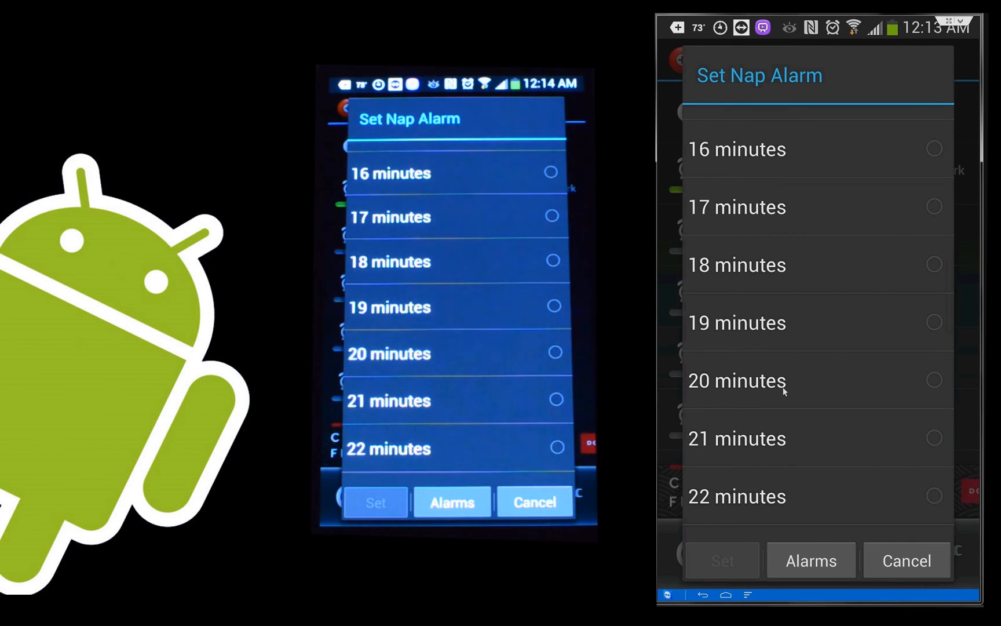
{"action": "mouse_move", "coordinate": [945, 126]}
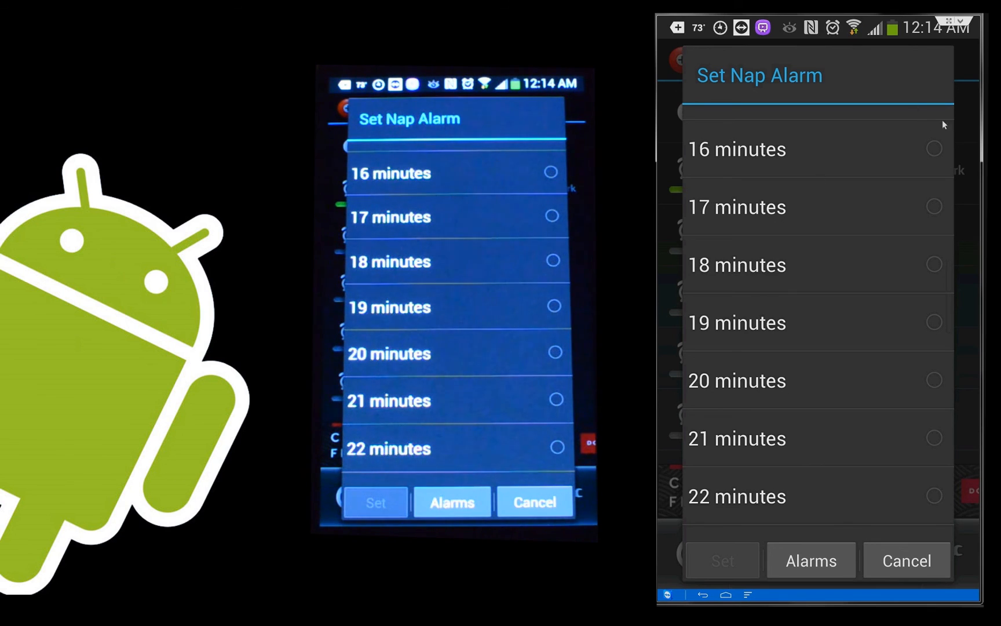
{"action": "mouse_move", "coordinate": [846, 184]}
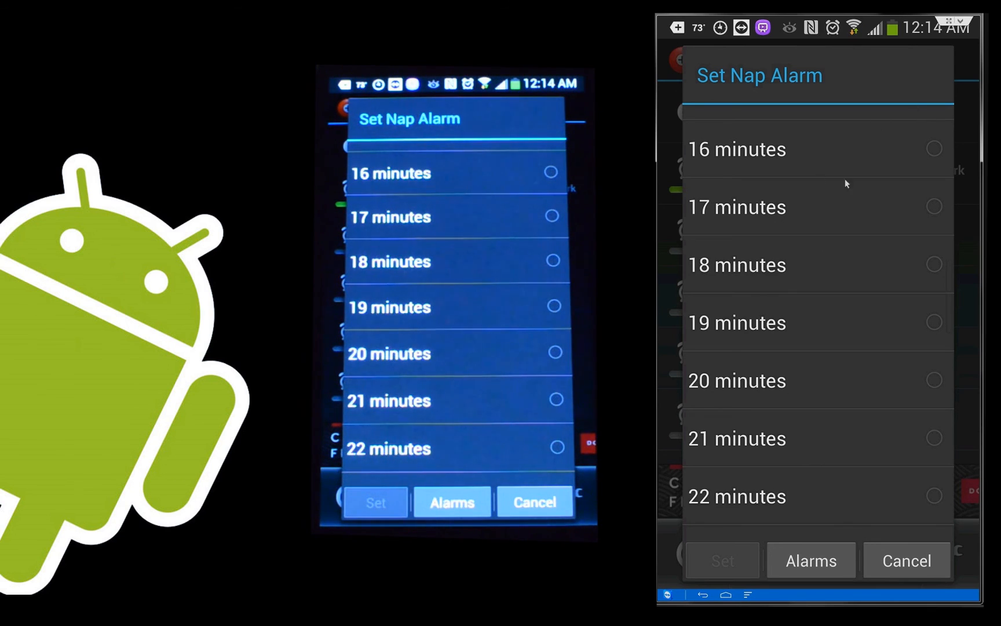